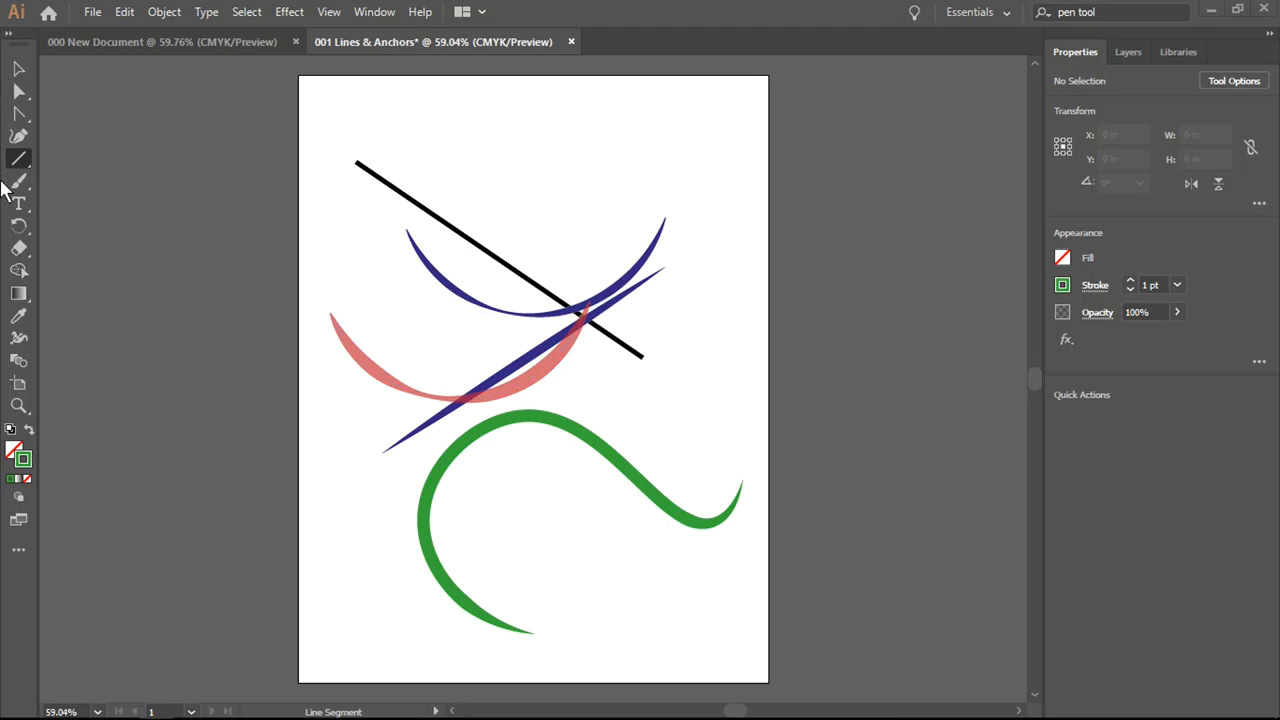
mouse_move(32, 196)
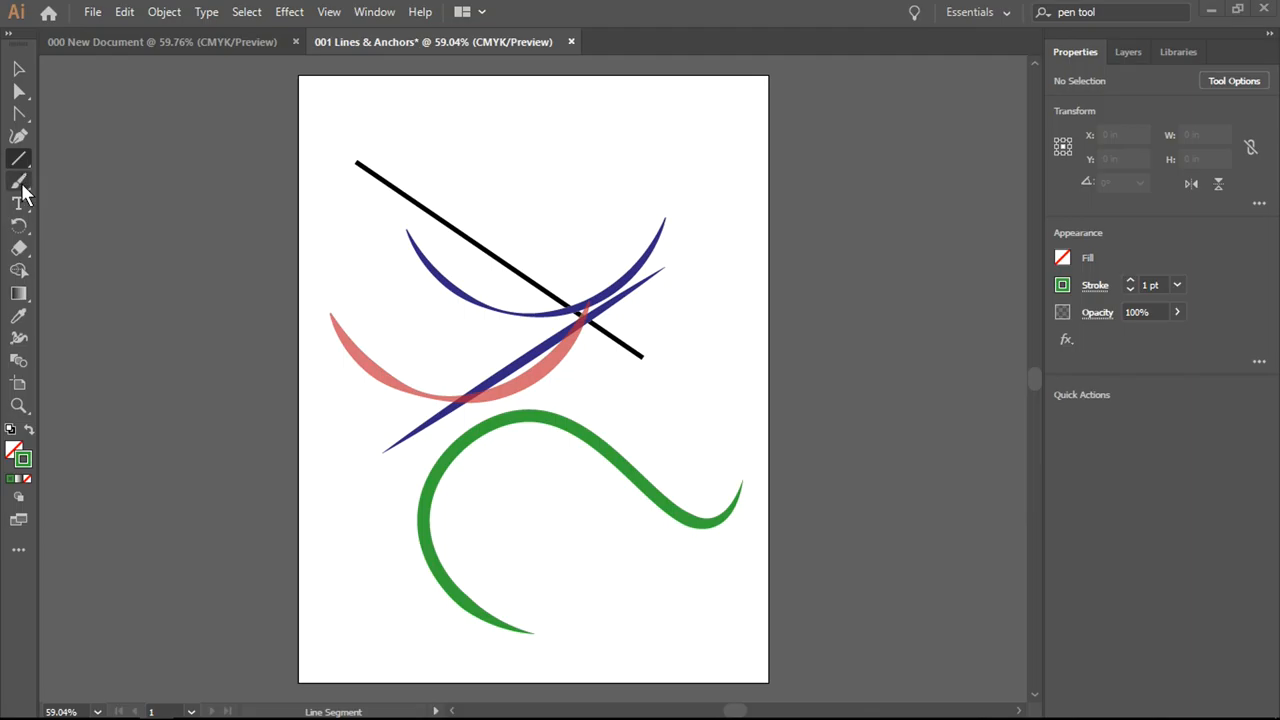
mouse_move(24, 190)
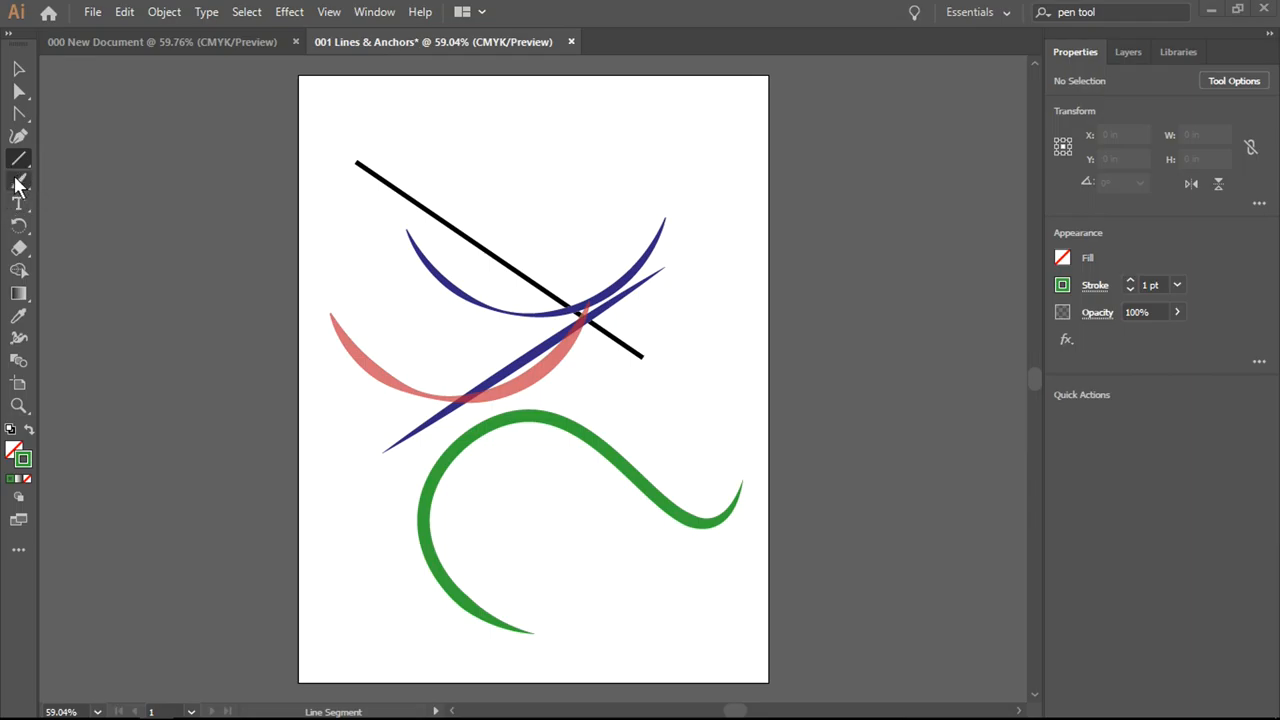
With the Paintbrush tool, paint a green wavy stroke across the top of the artboard
click(18, 182)
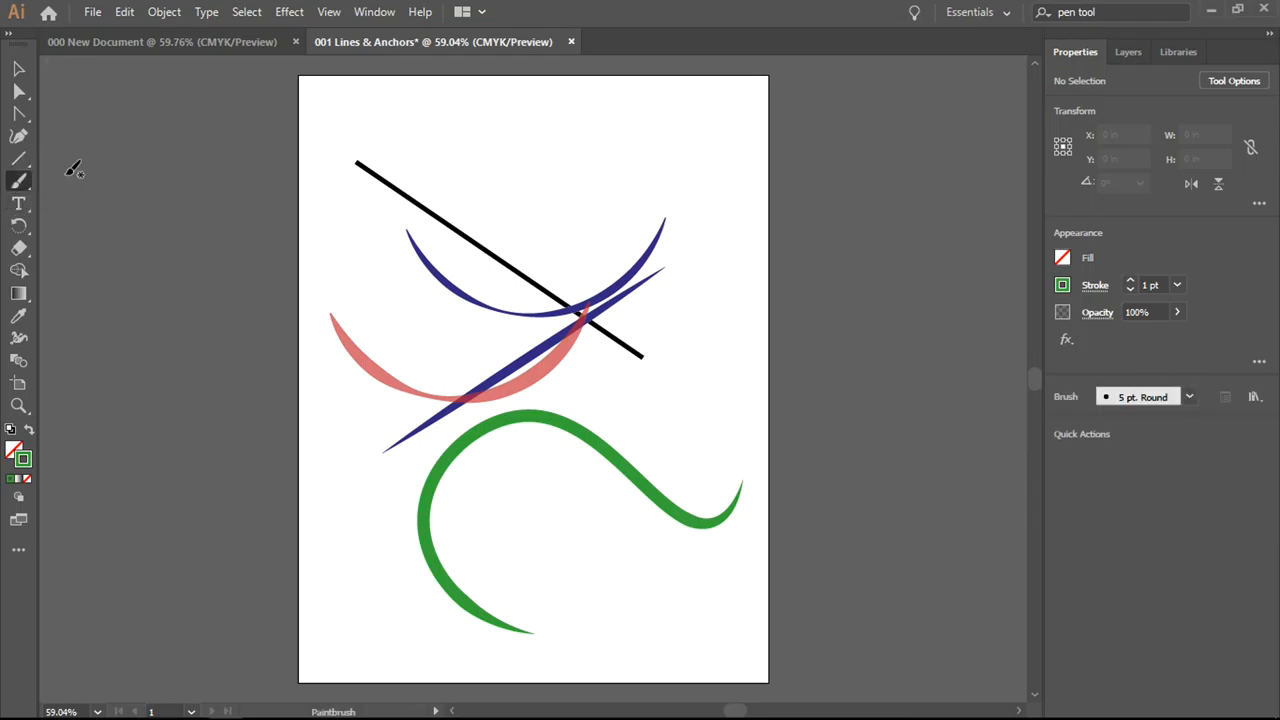
mouse_move(452, 122)
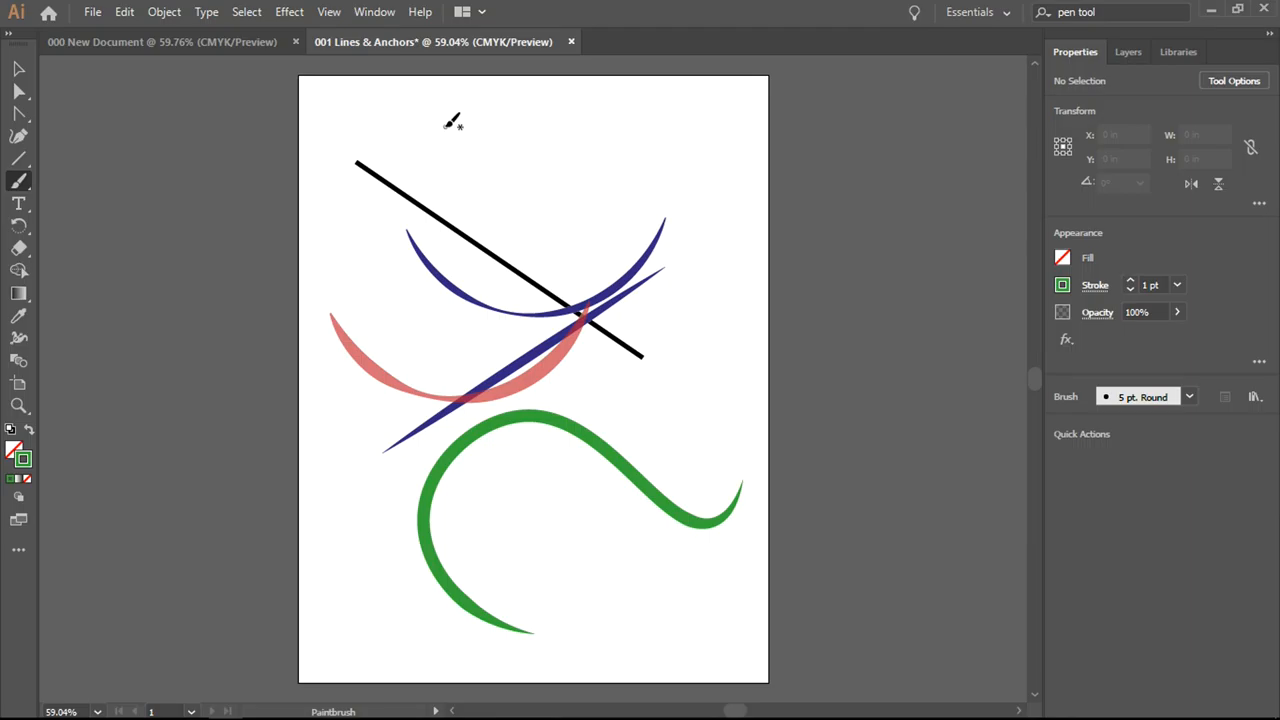
mouse_move(356, 108)
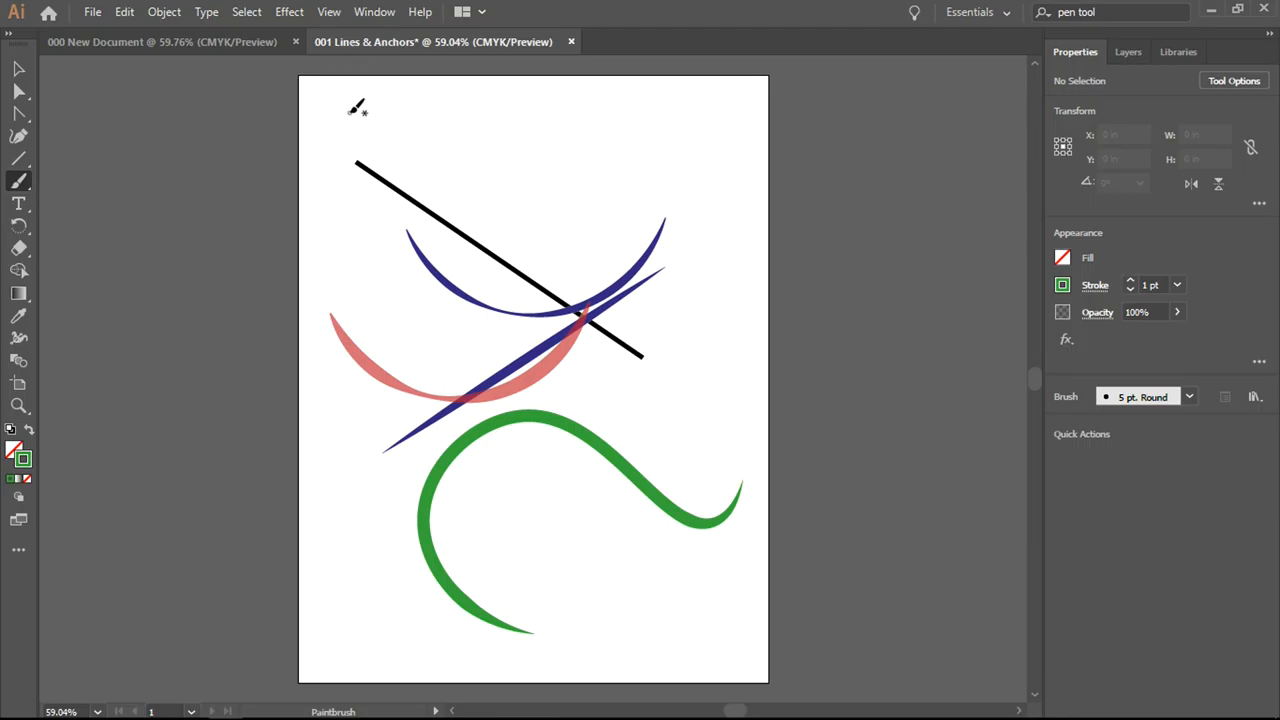
drag(350, 108, 720, 150)
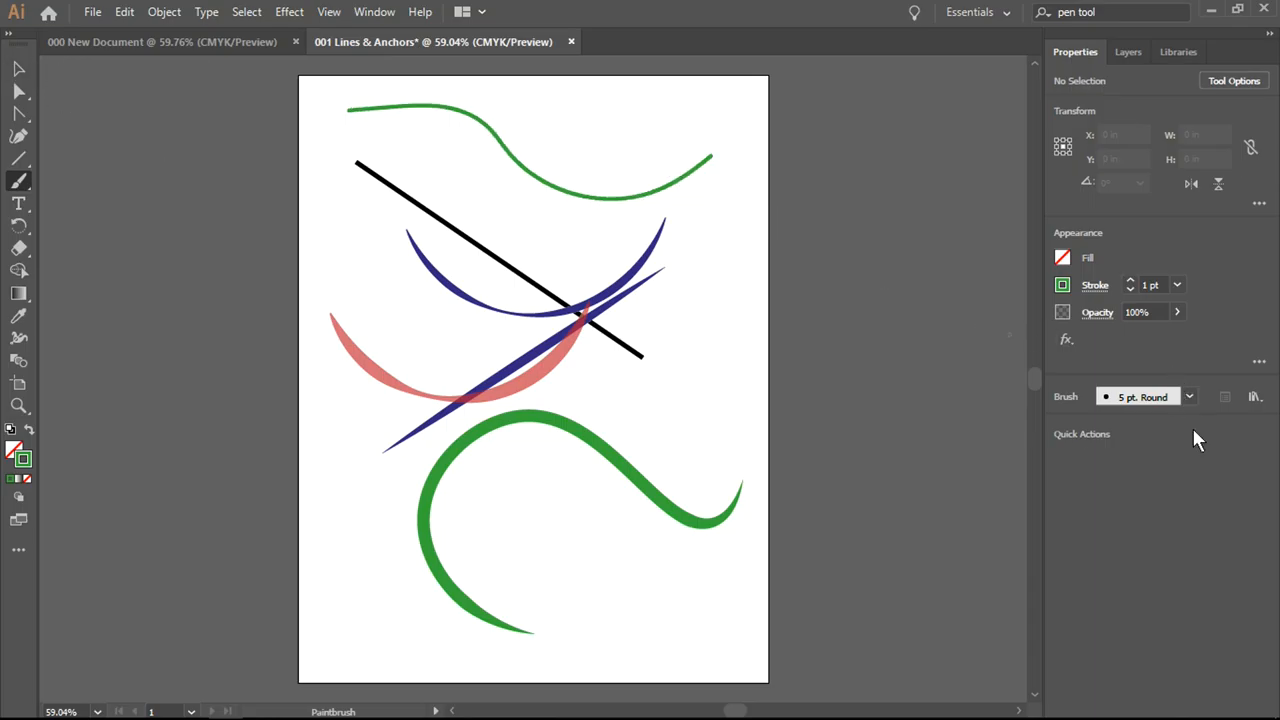
click(1188, 396)
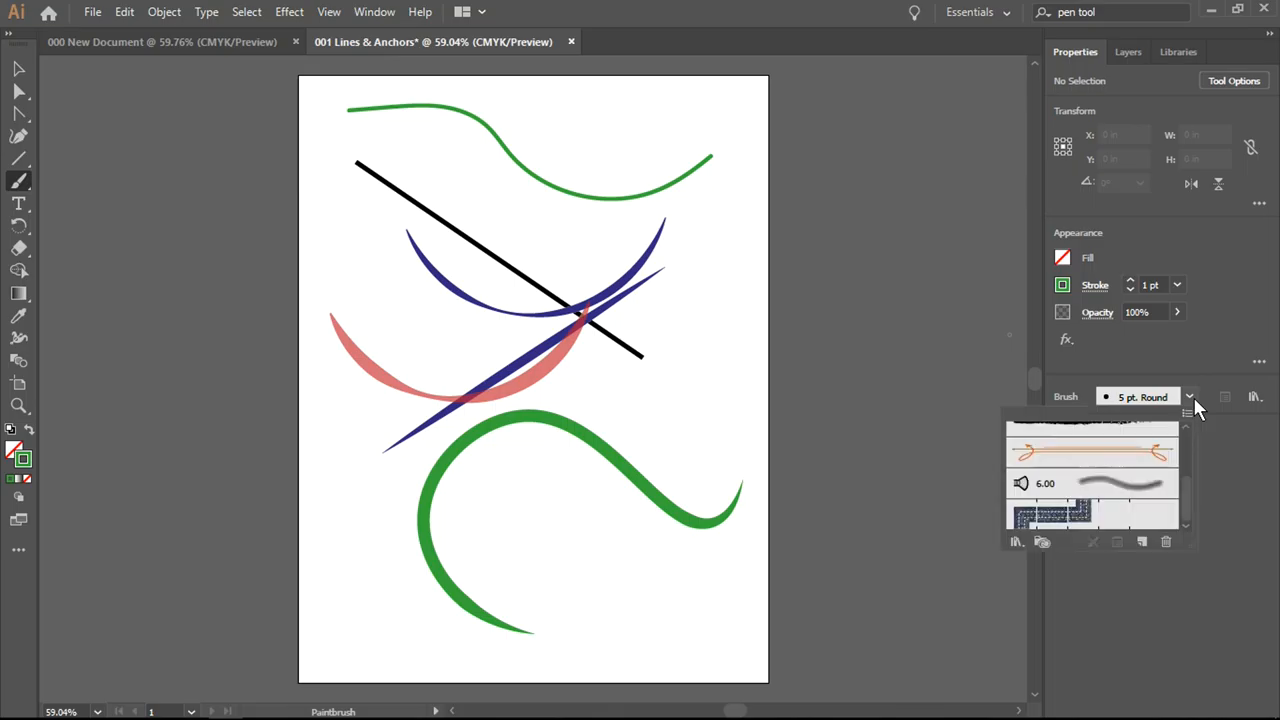
mouse_move(1144, 356)
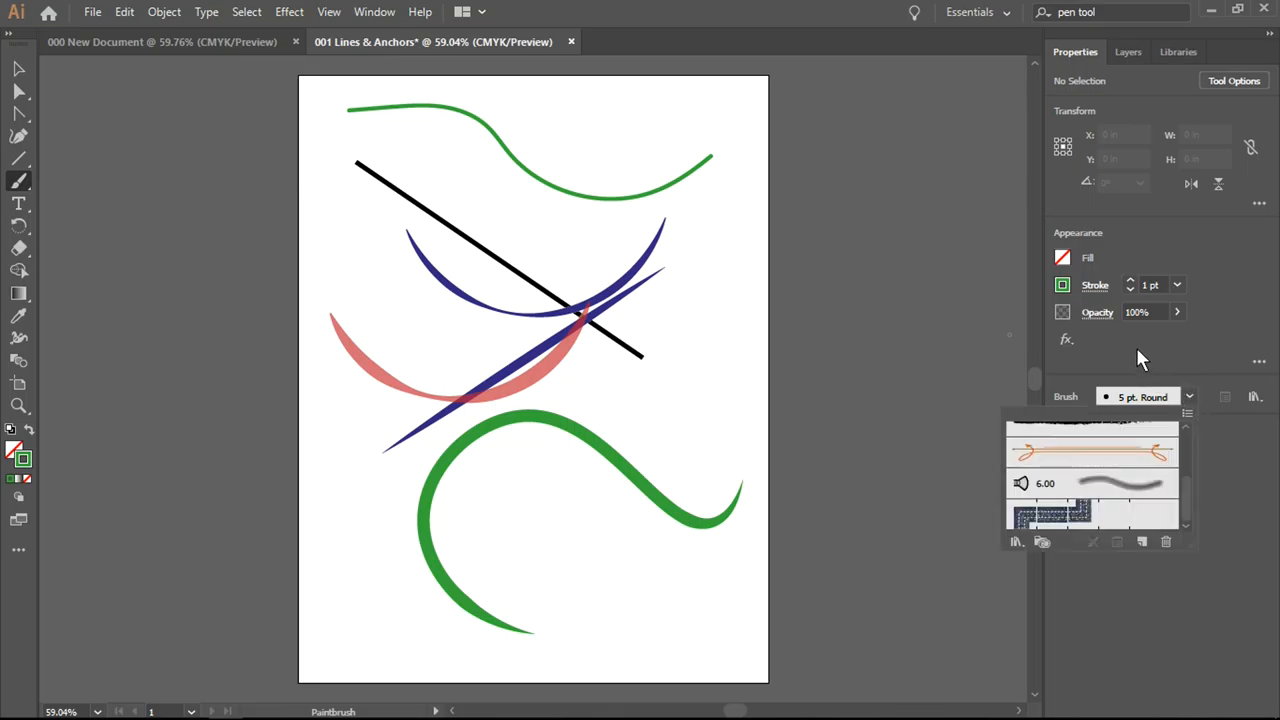
mouse_move(1104, 458)
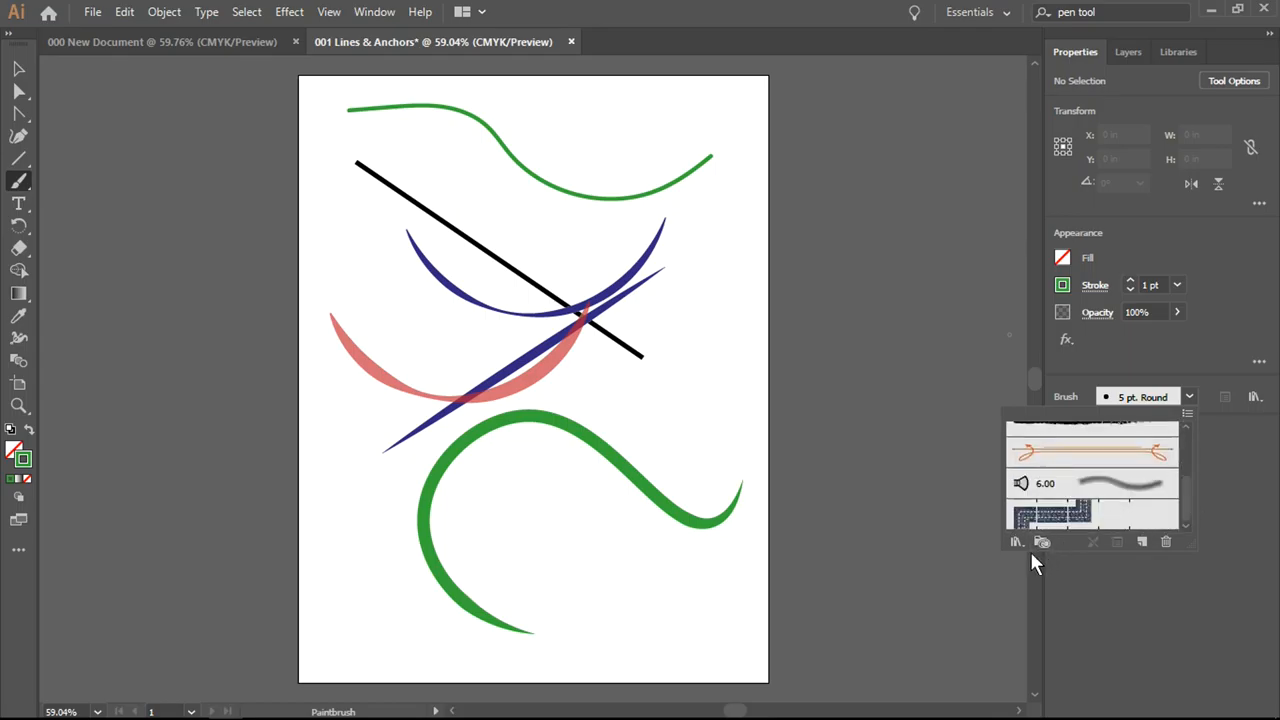
mouse_move(1016, 542)
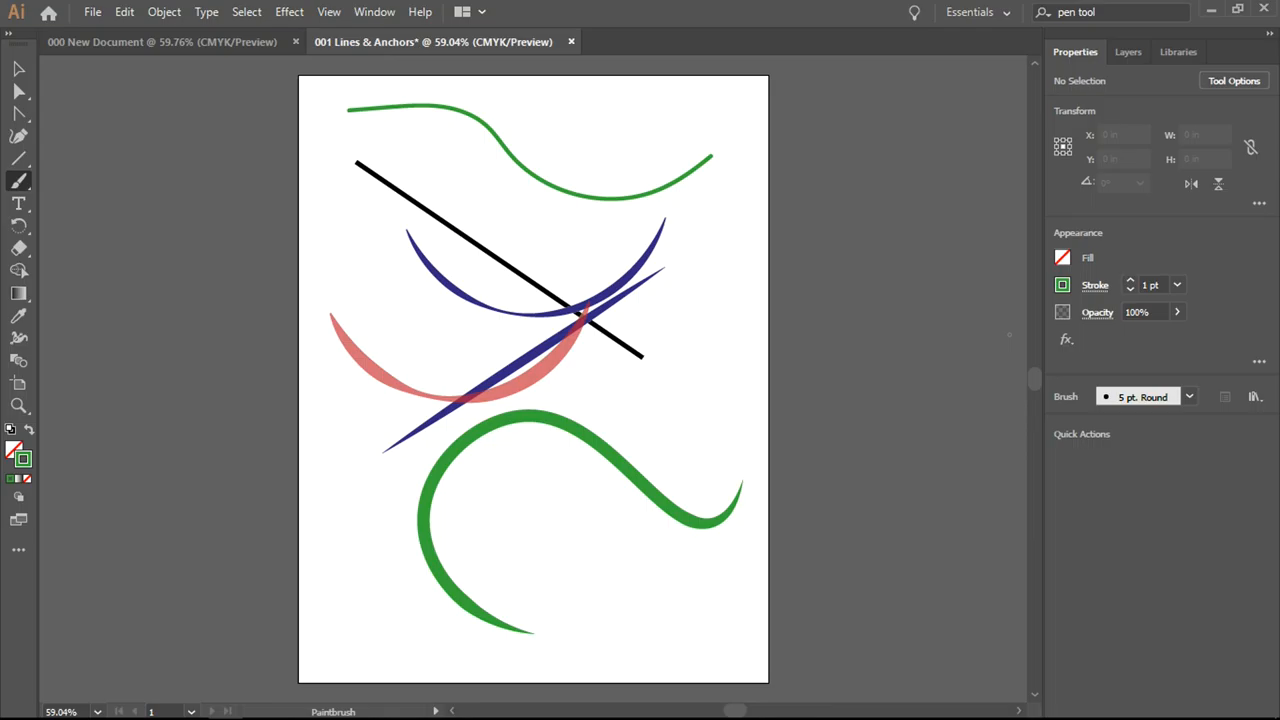
mouse_move(1188, 424)
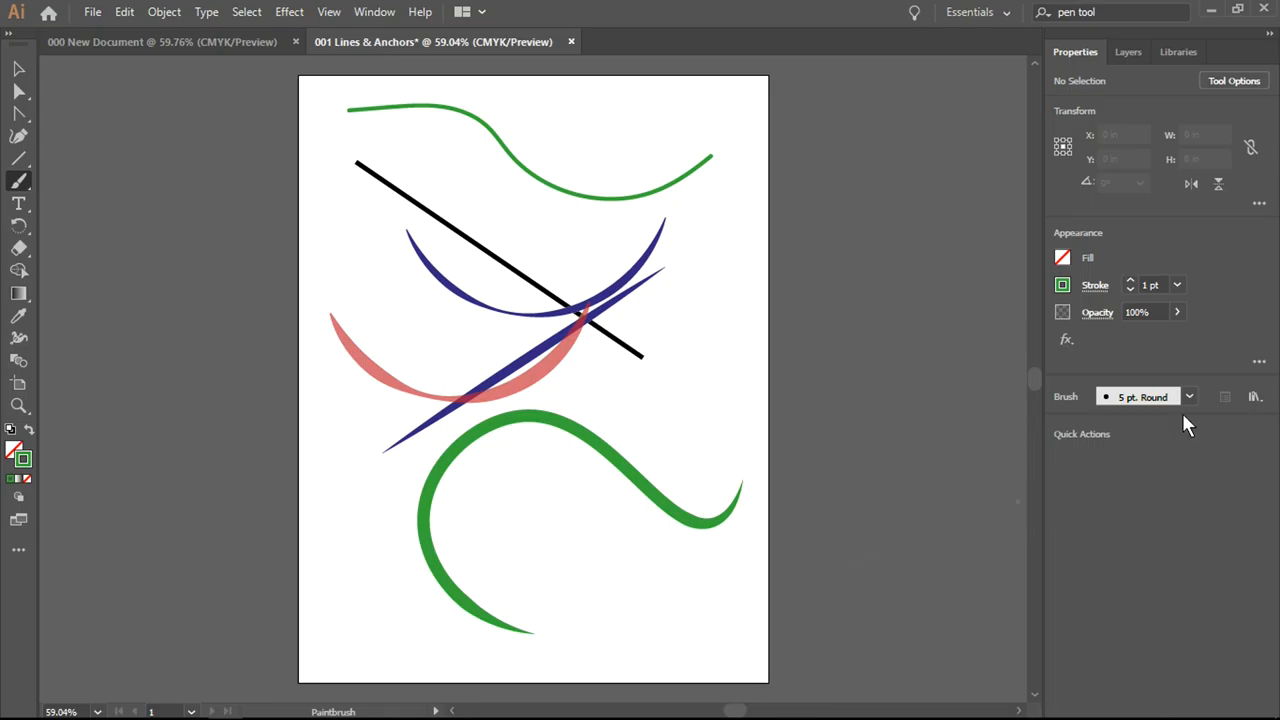
Load the Decorative > Elegant Curl & Floral Brush Set from the brush libraries
click(1016, 542)
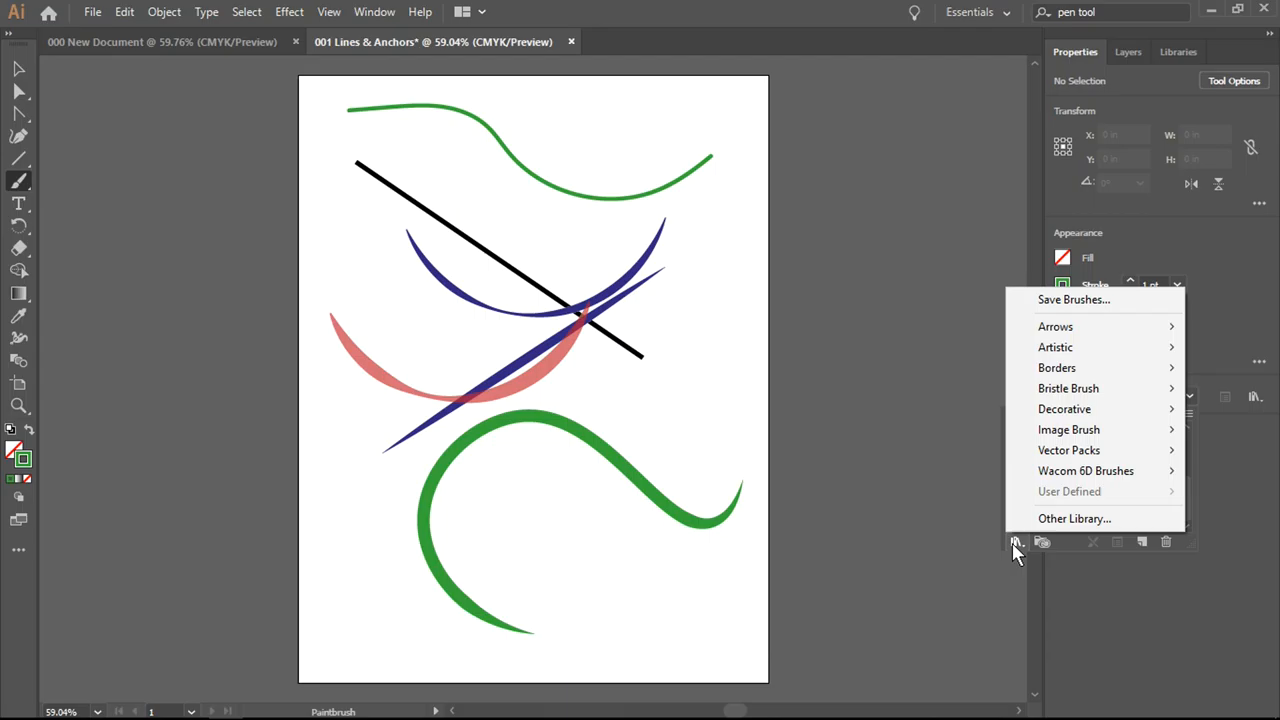
mouse_move(1090, 428)
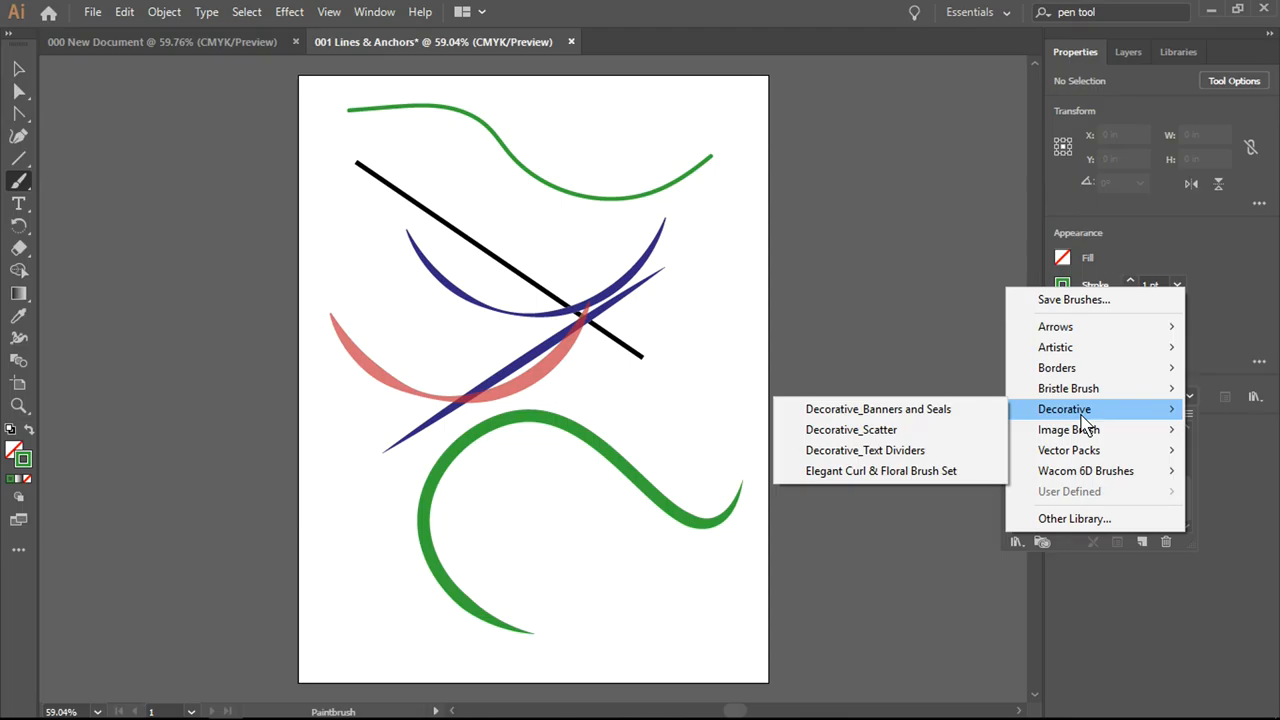
mouse_move(852, 428)
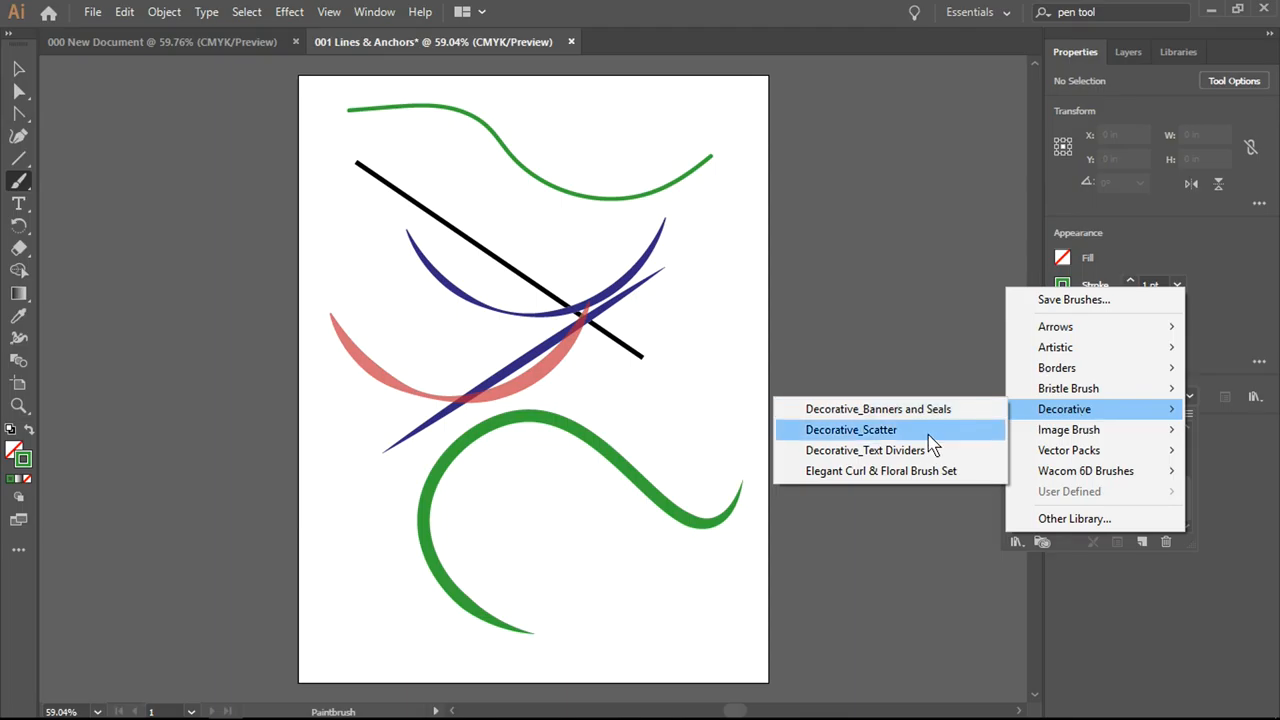
mouse_move(884, 480)
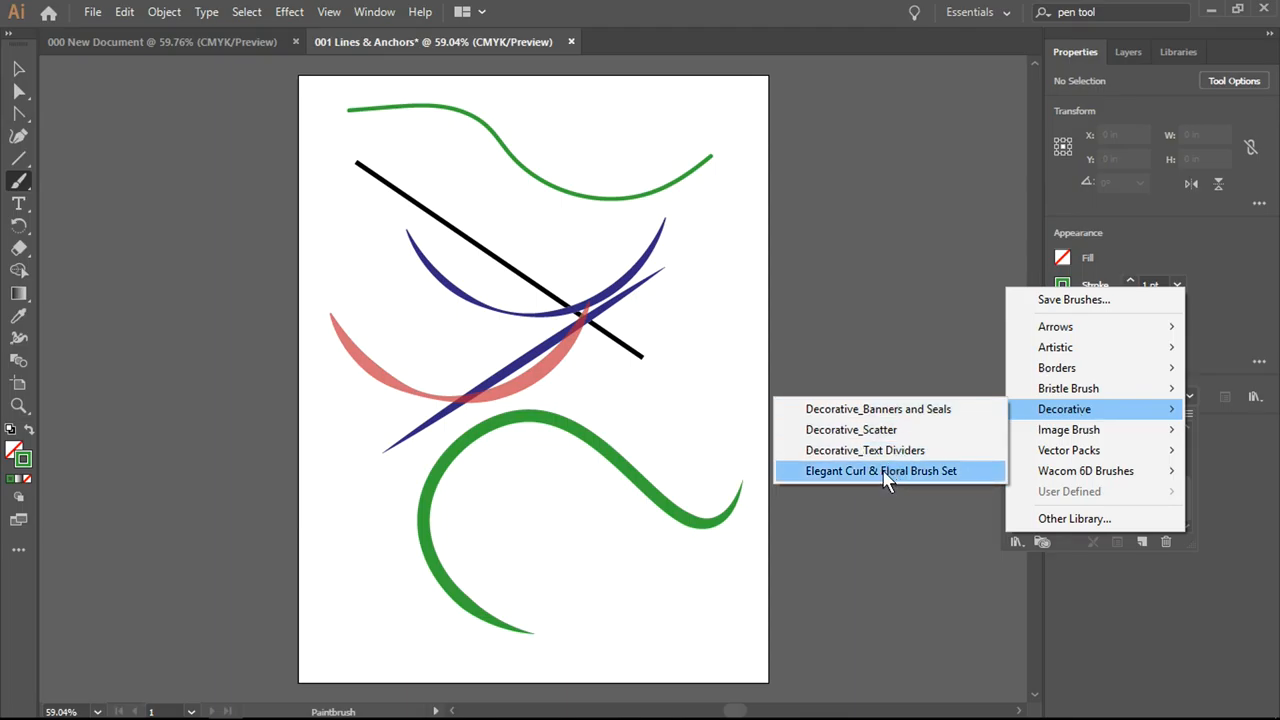
click(880, 470)
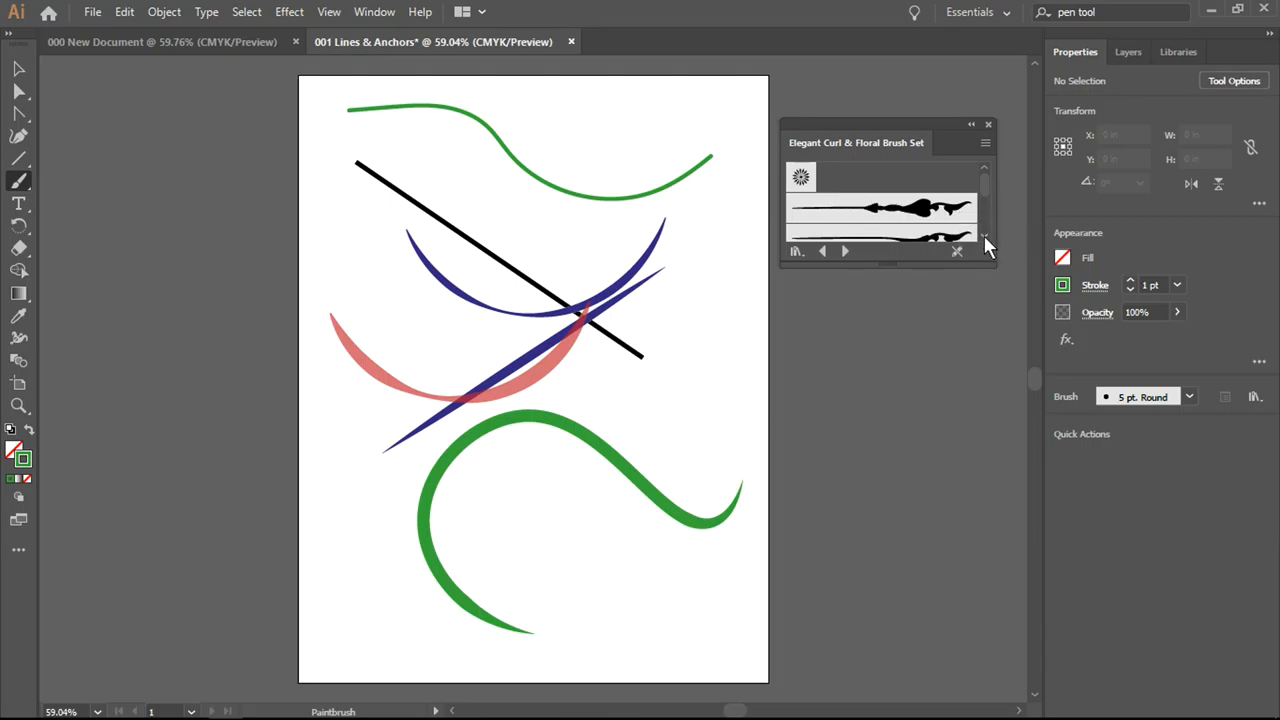
Scroll down the floral library panel to reach the flower scatter brush
scroll(down, 3)
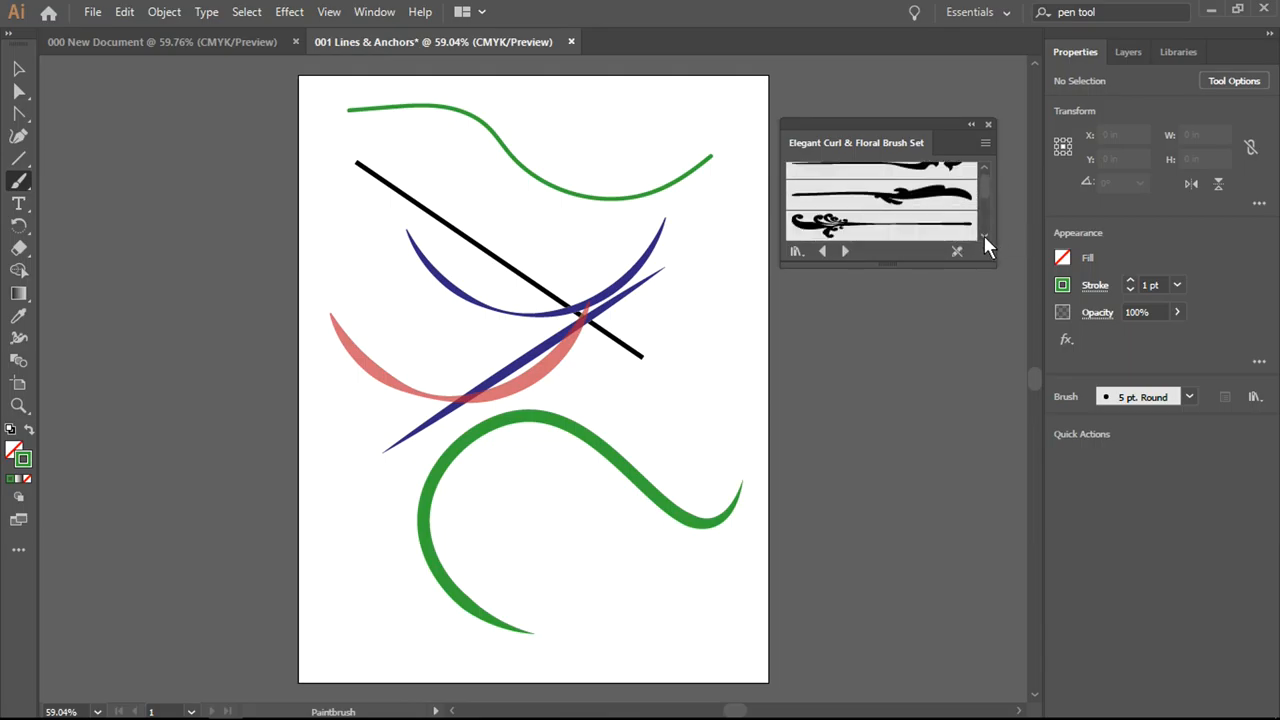
scroll(down, 3)
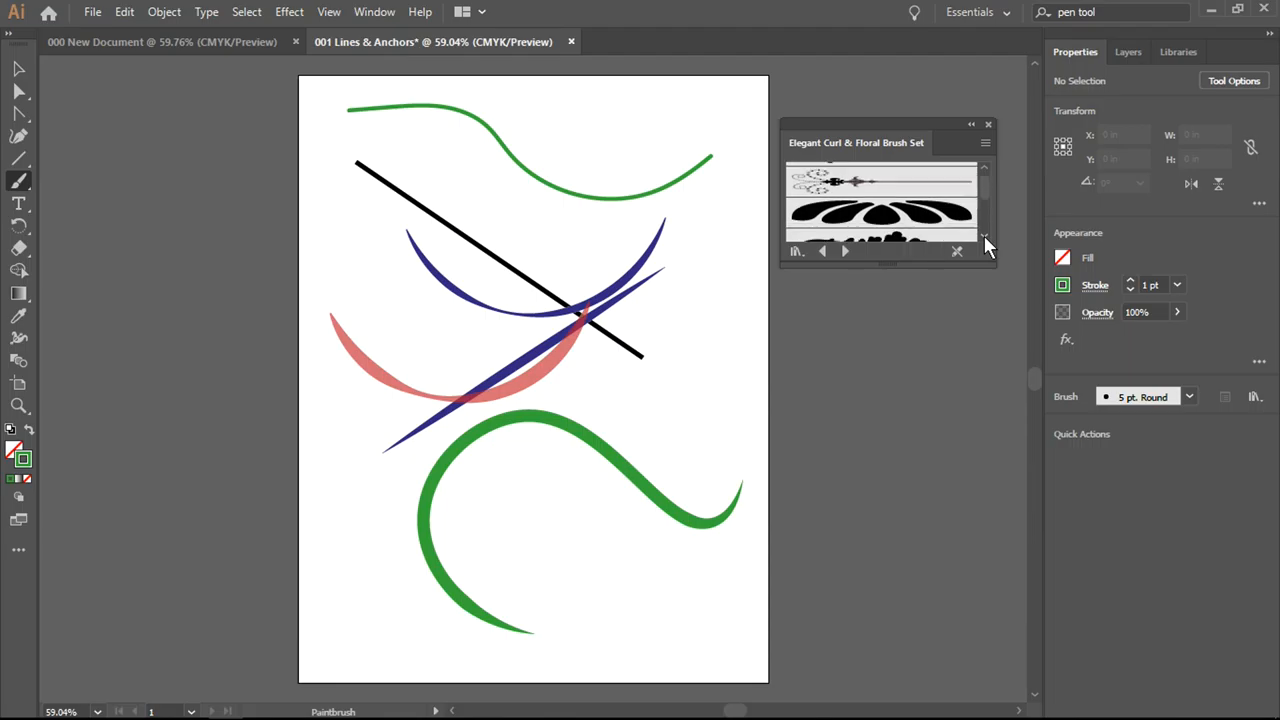
scroll(down, 3)
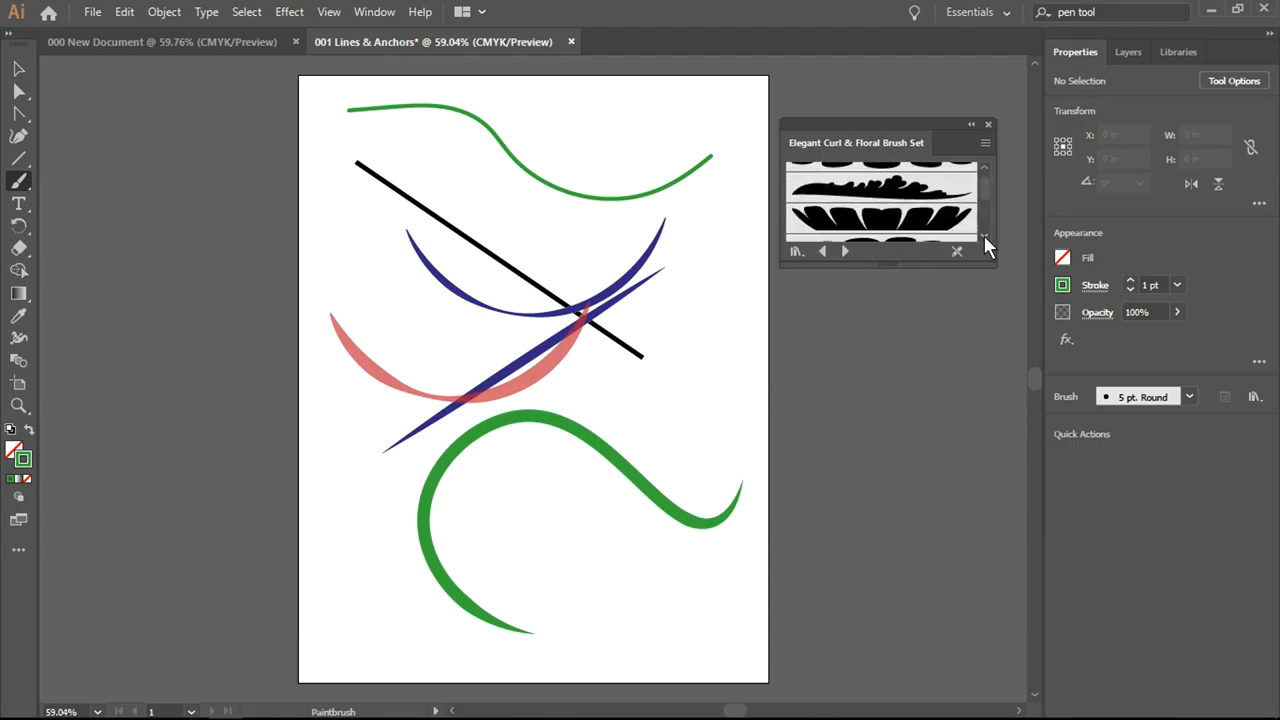
scroll(down, 3)
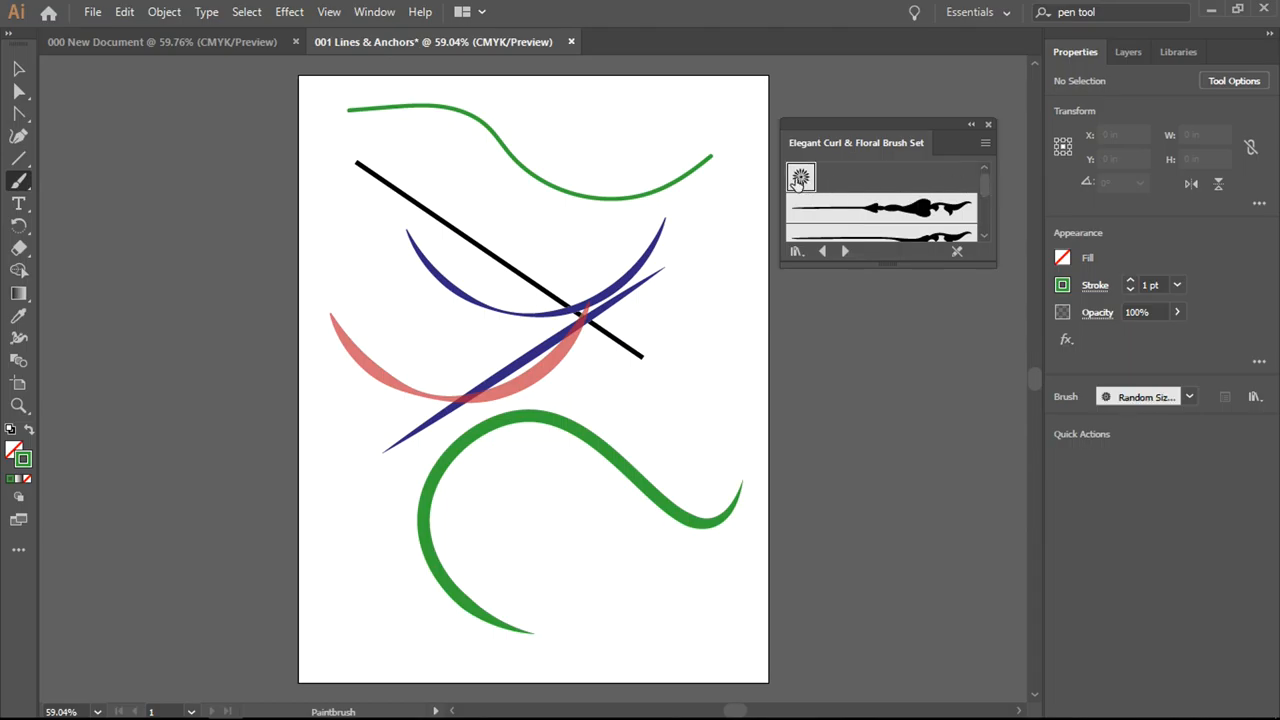
Paint a trail of scattered green flowers just beneath the top wavy curve
drag(418, 164, 522, 212)
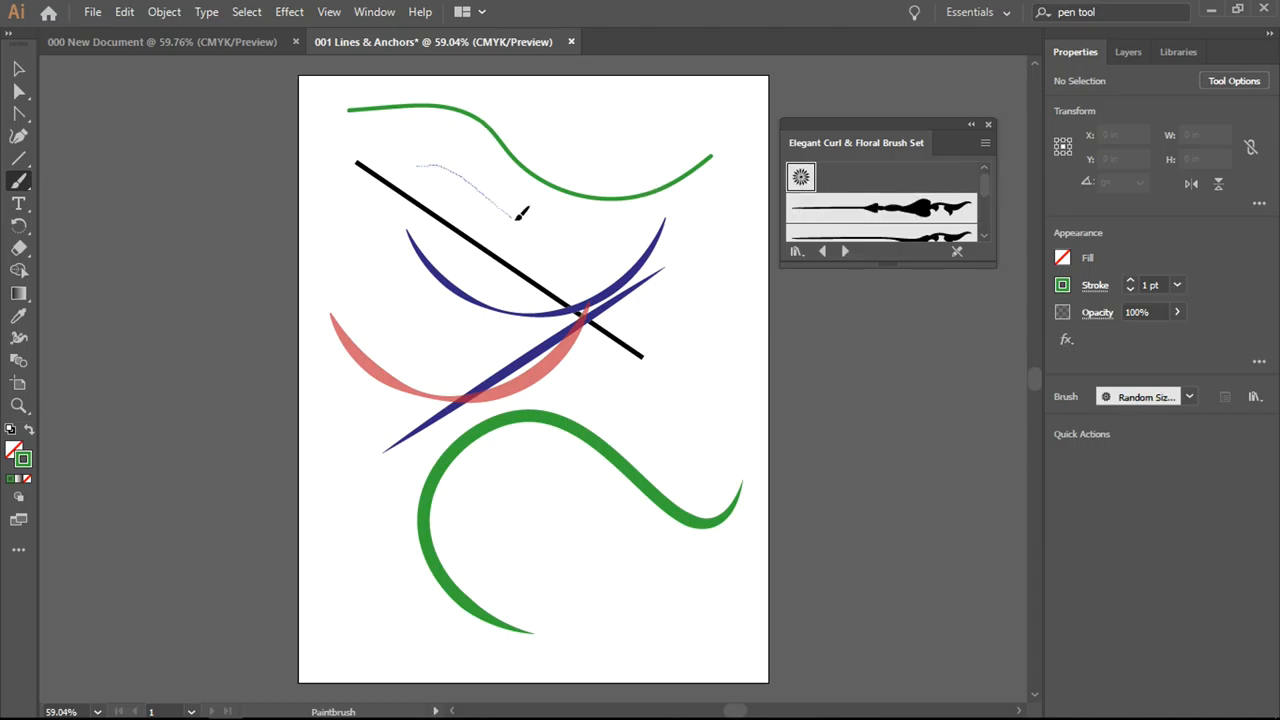
drag(520, 216, 710, 176)
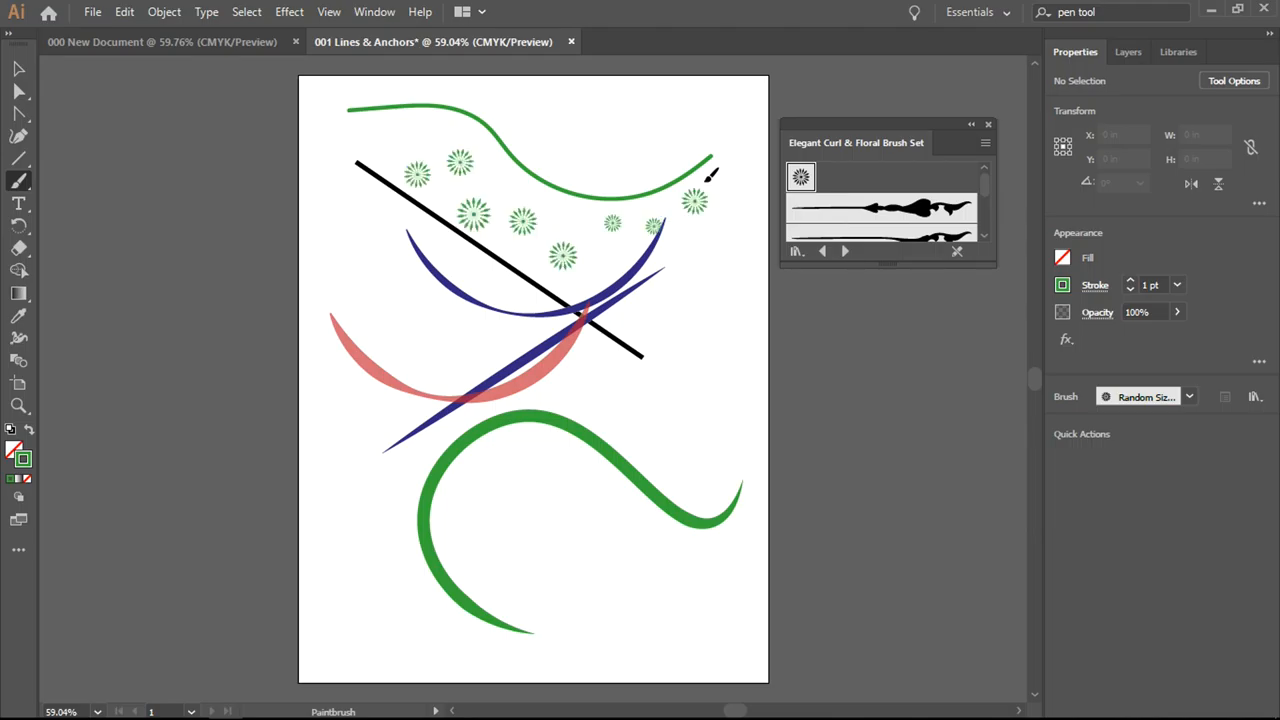
mouse_move(404, 160)
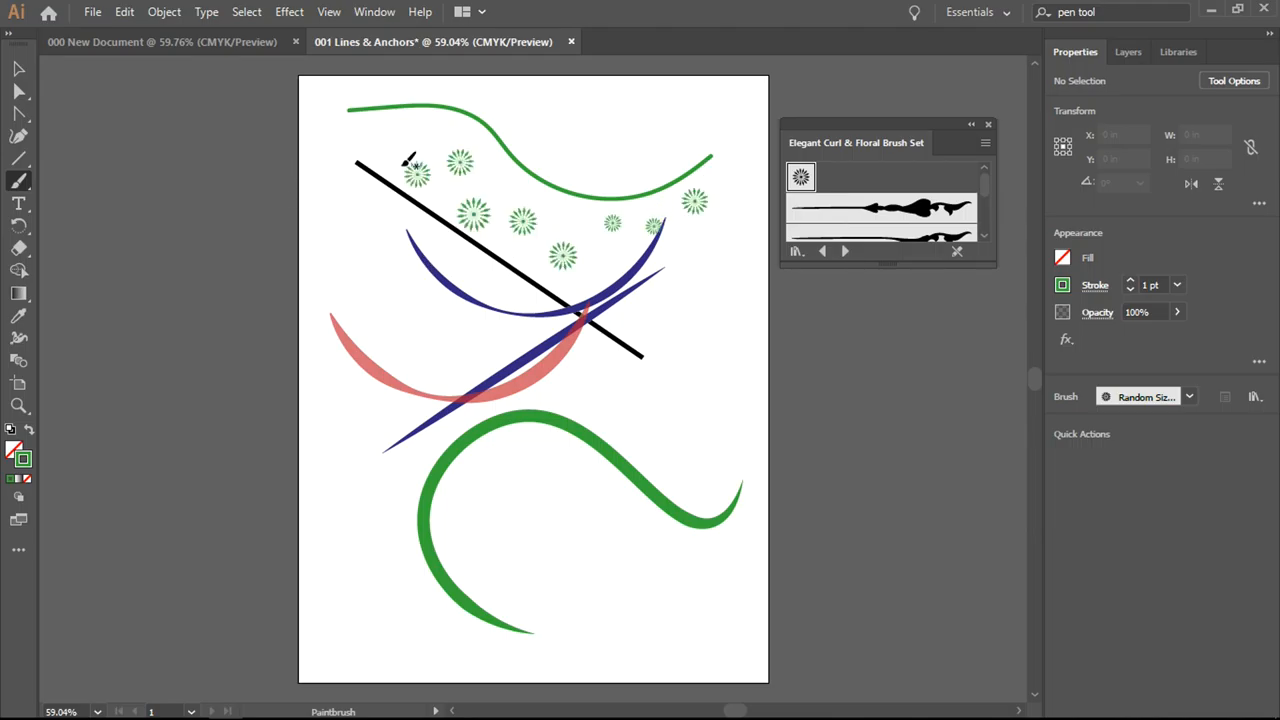
mouse_move(704, 198)
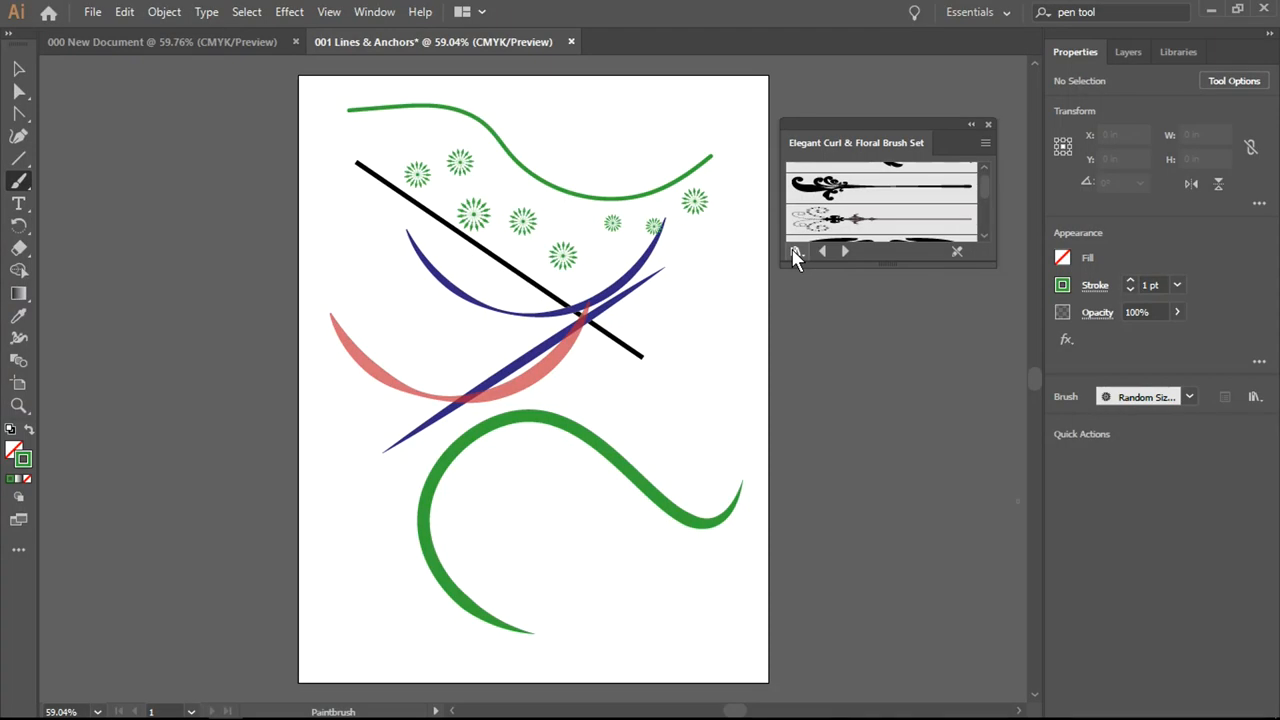
Load Artistic > Artistic_ChalkCharcoalPencil and make a charcoal pencil brush current
click(796, 252)
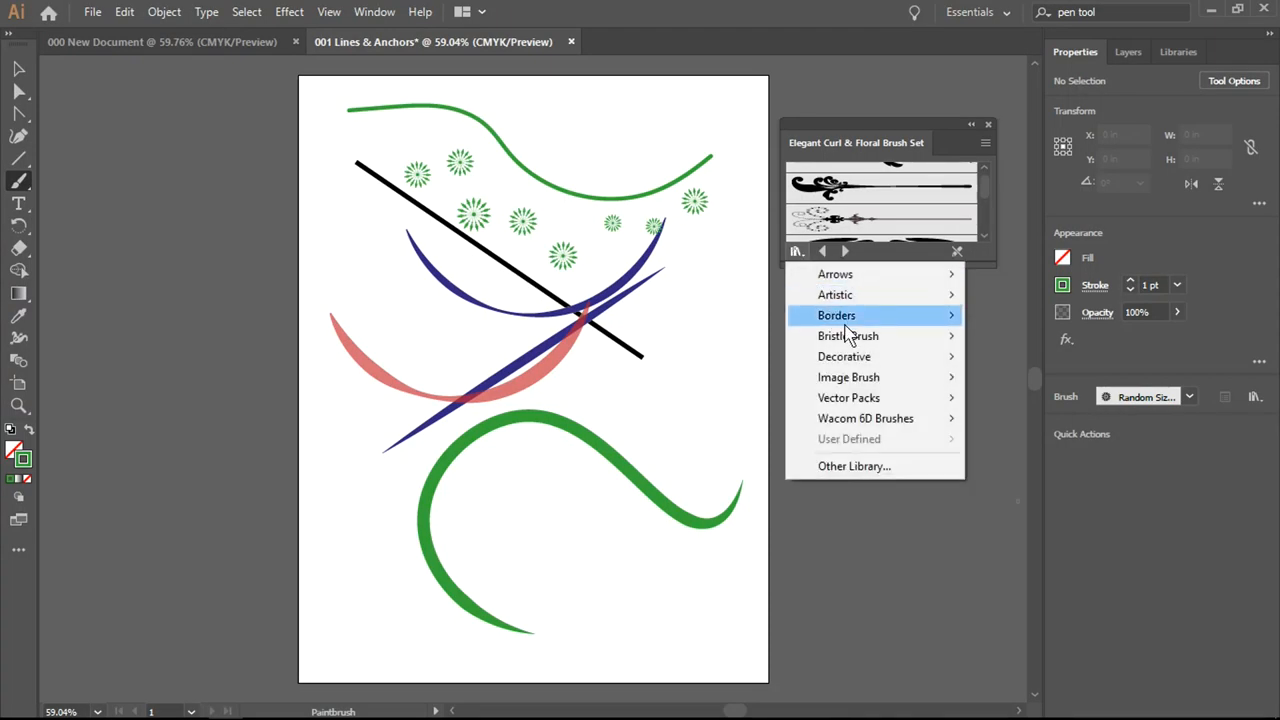
mouse_move(836, 294)
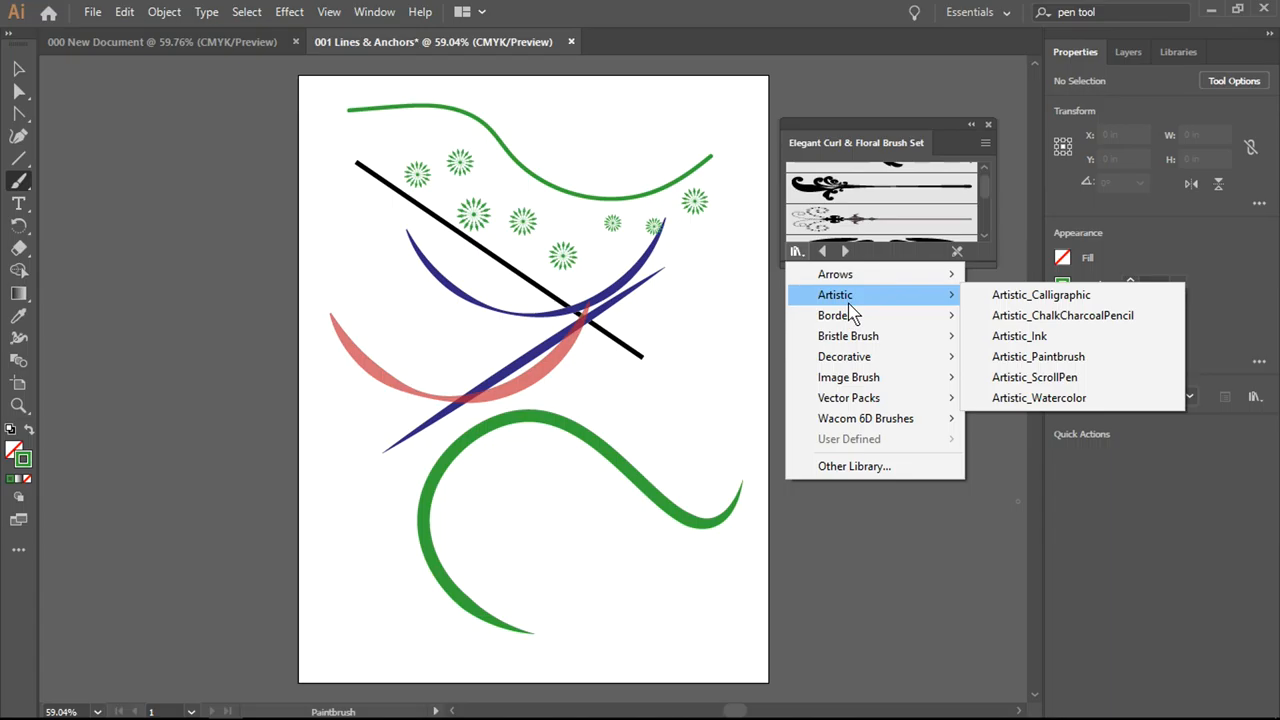
mouse_move(924, 312)
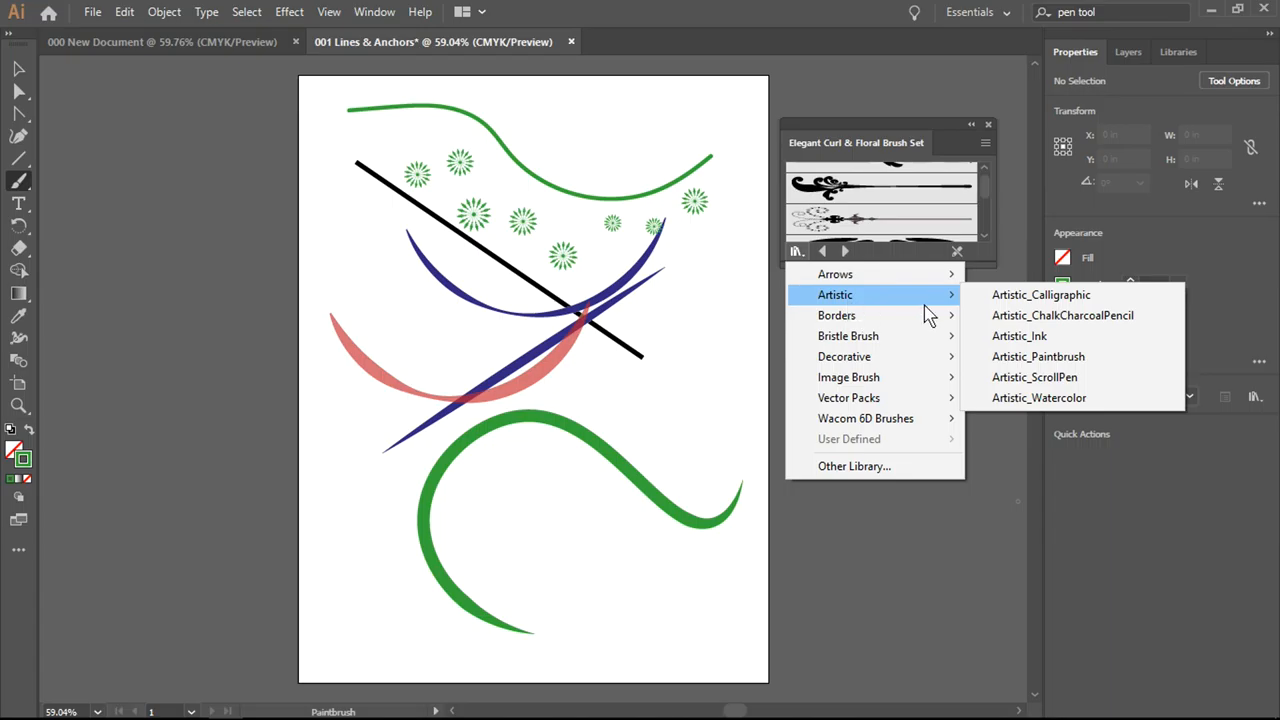
click(1062, 316)
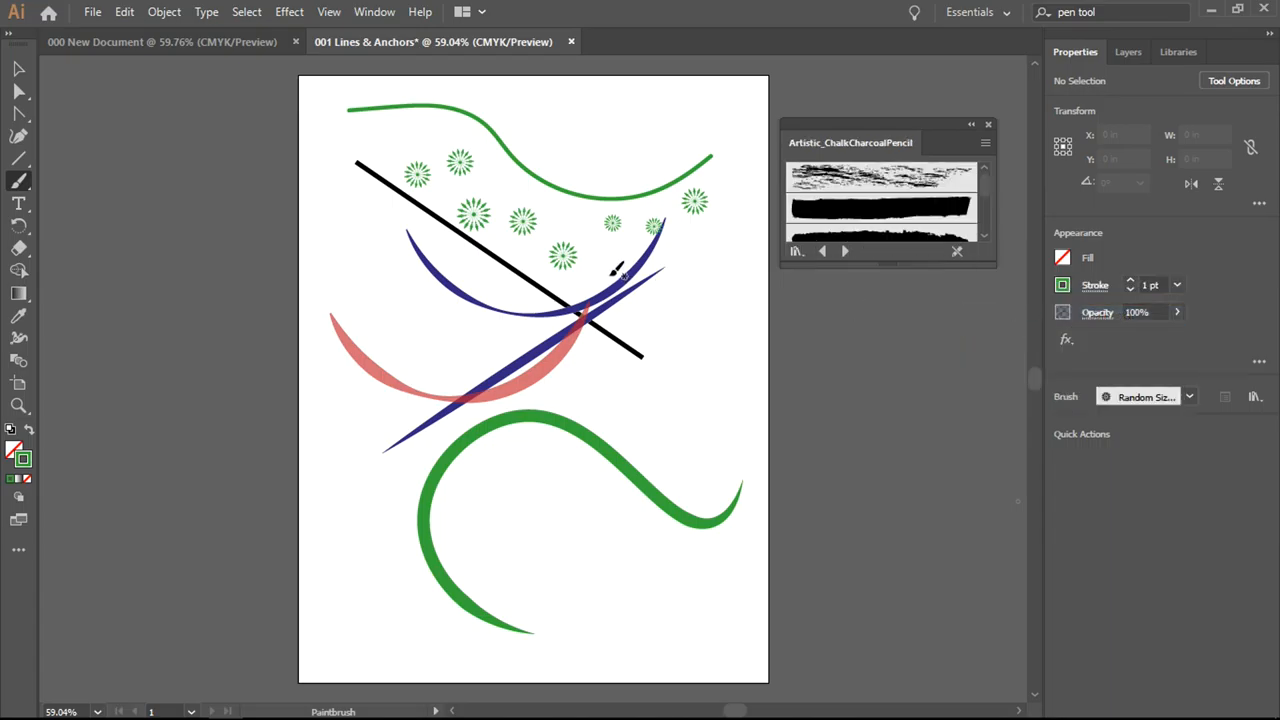
scroll(down, 3)
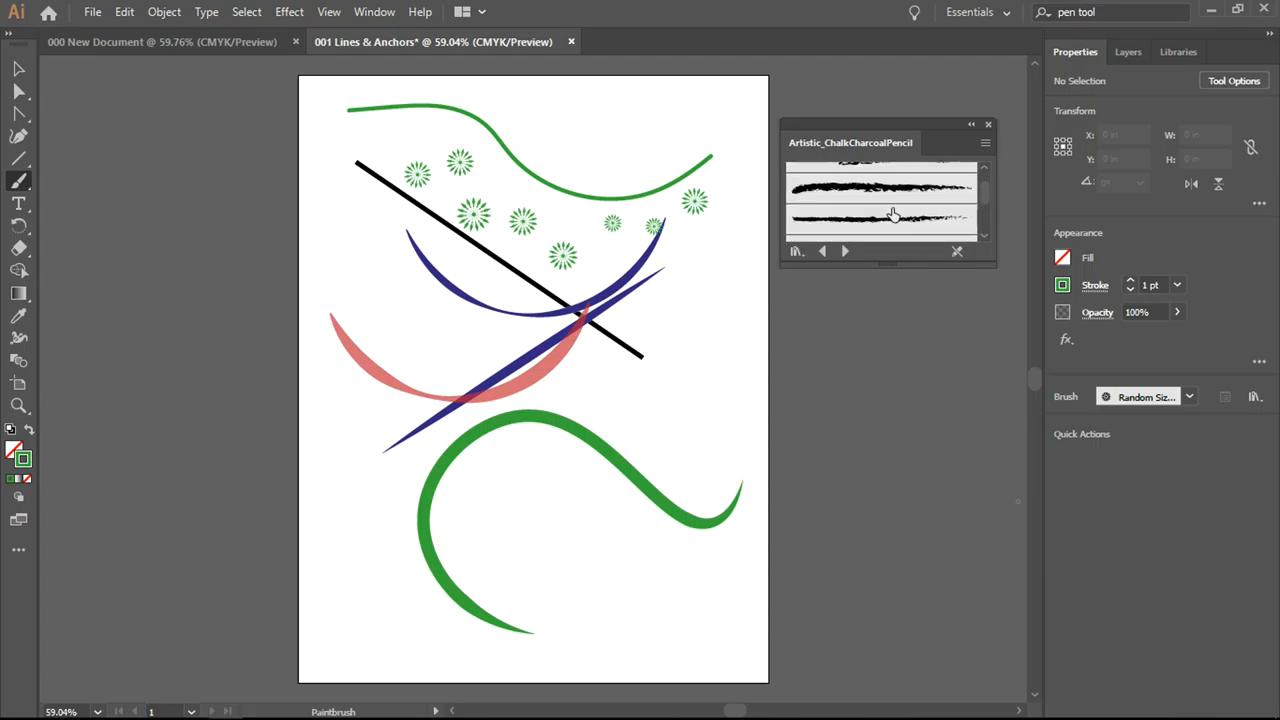
scroll(down, 3)
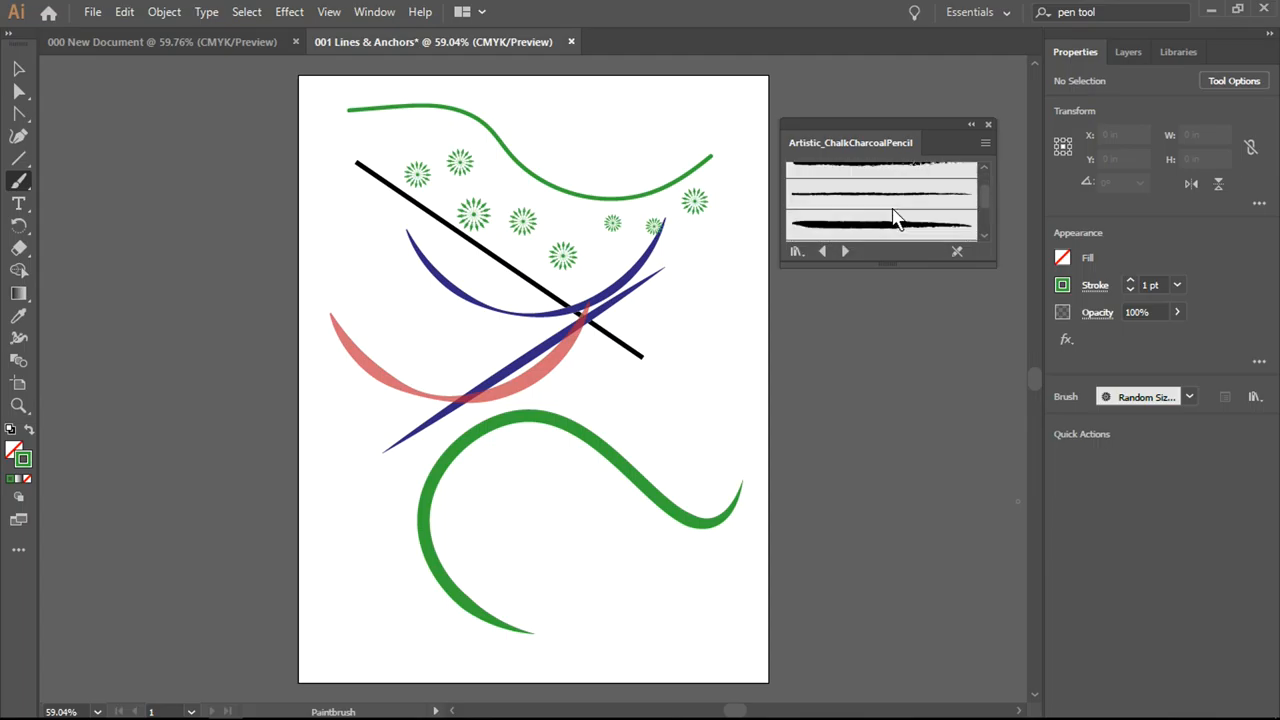
click(880, 216)
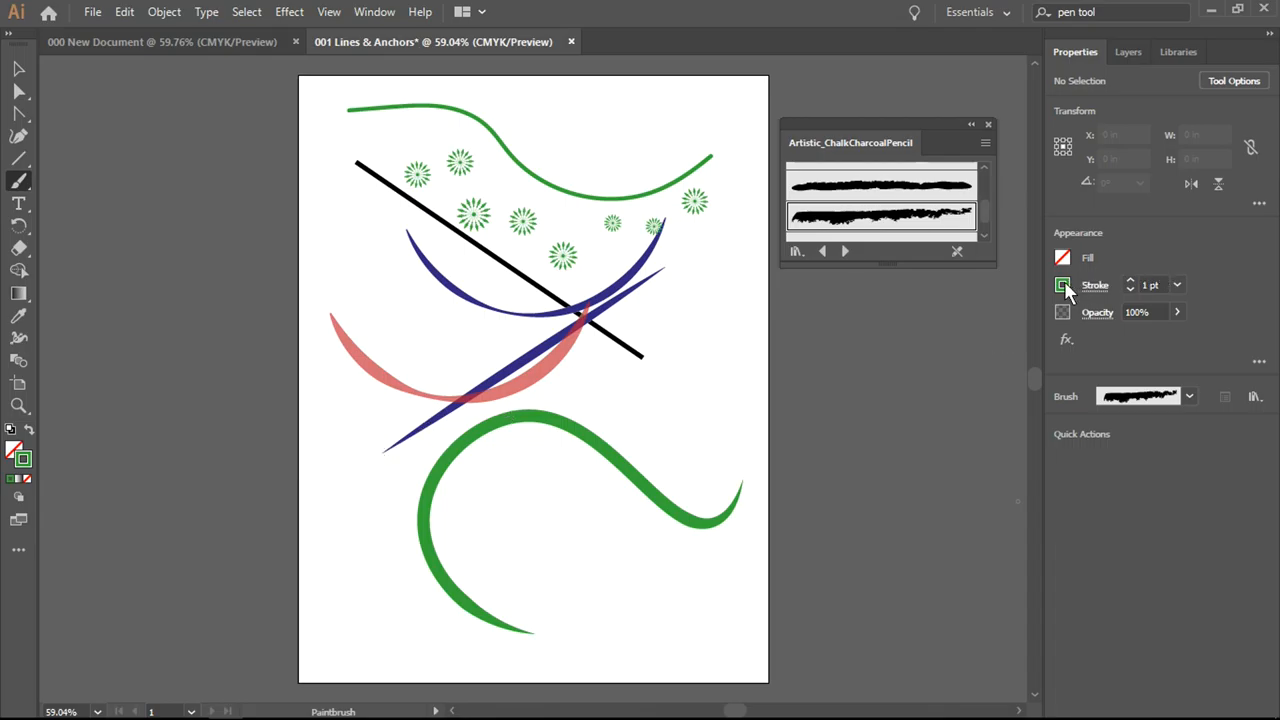
Bring up the stroke colour swatches to choose dark blue for the charcoal brush
click(1062, 284)
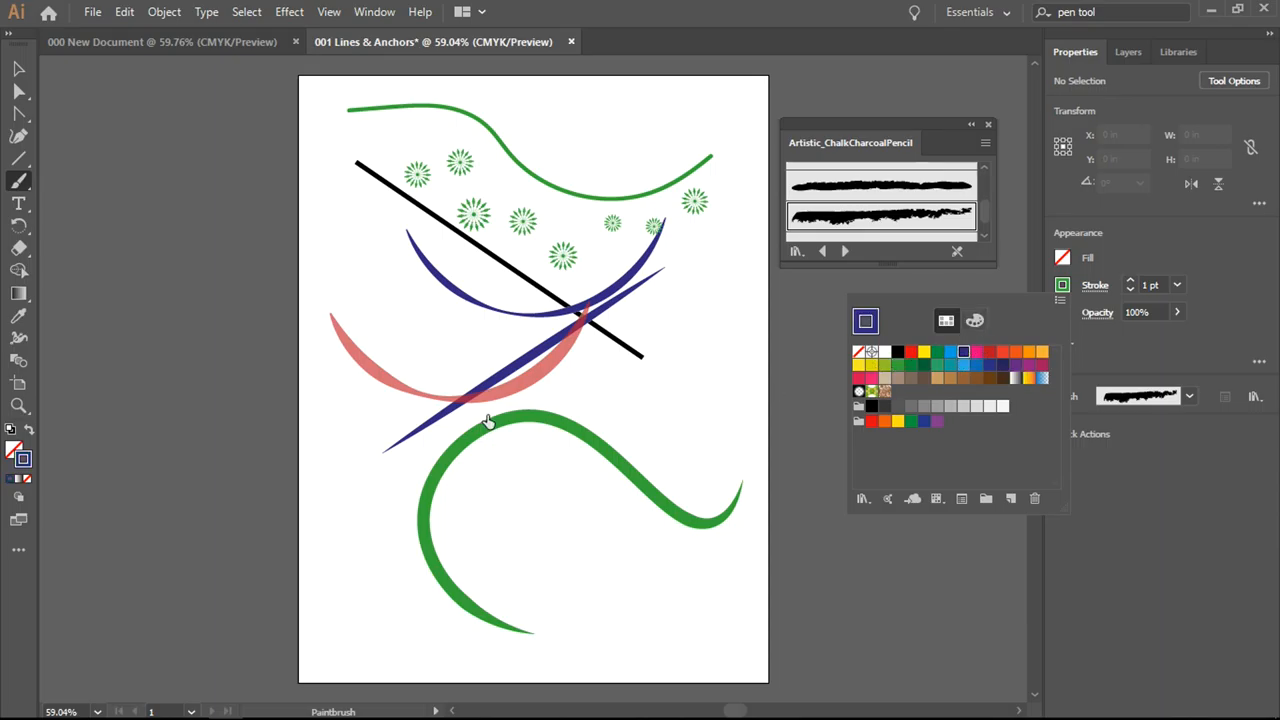
mouse_move(120, 400)
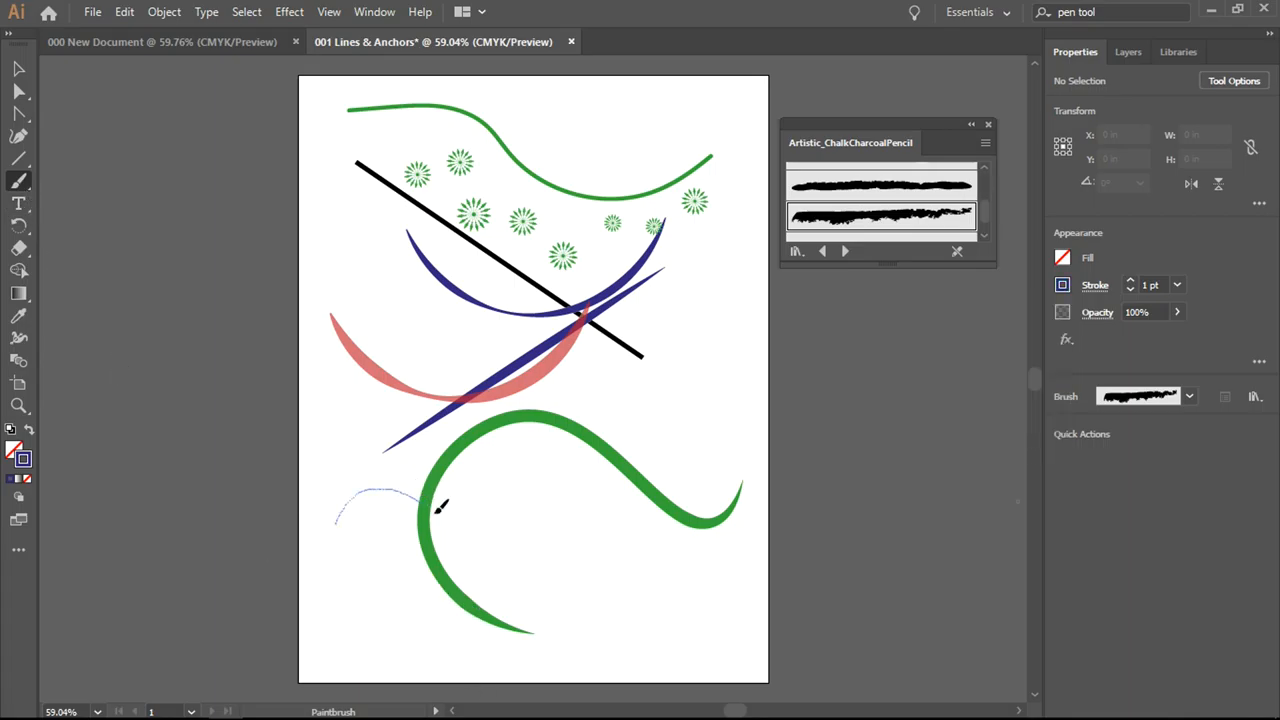
Paint a dark blue charcoal wave across the lower artboard over the green curve
drag(336, 518, 710, 436)
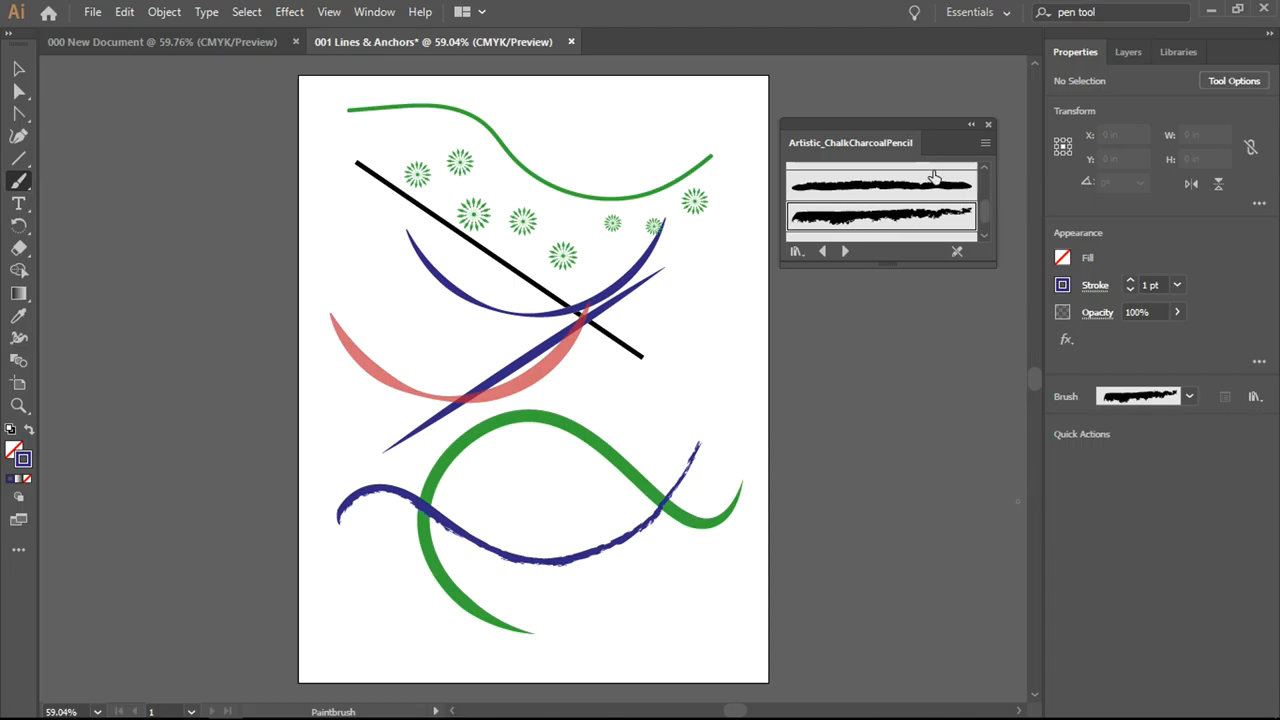
mouse_move(1170, 470)
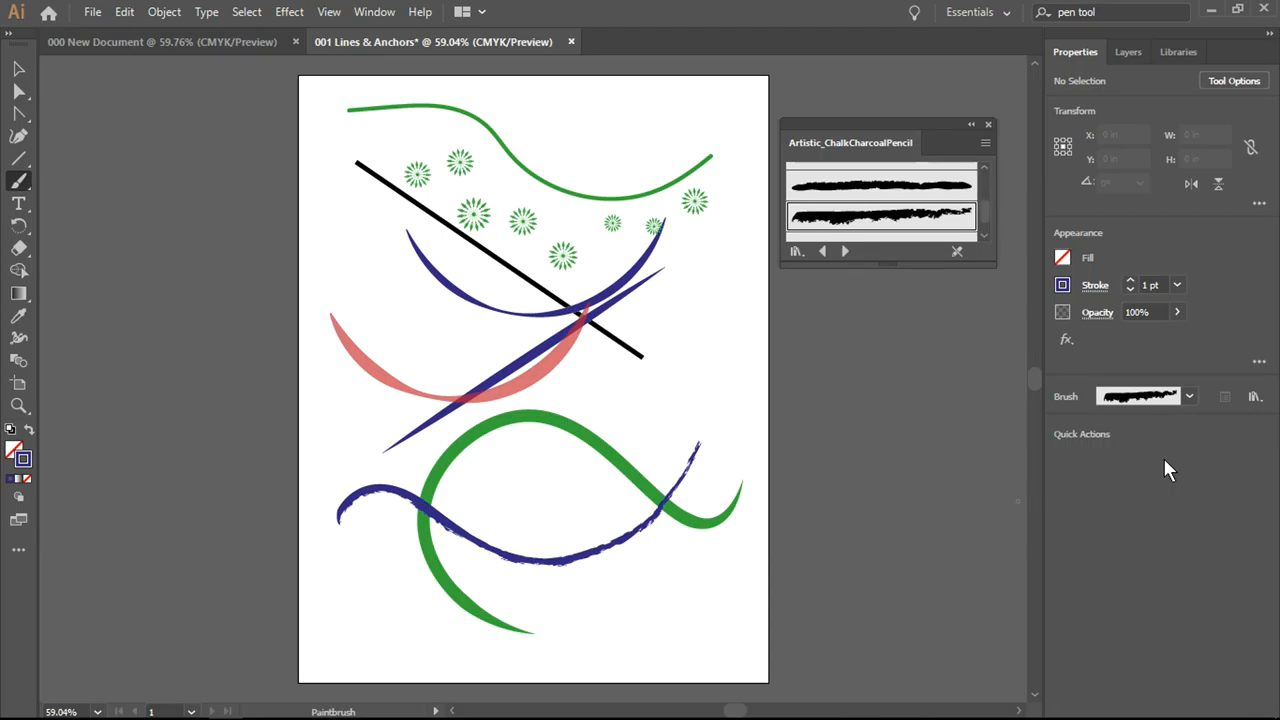
mouse_move(864, 264)
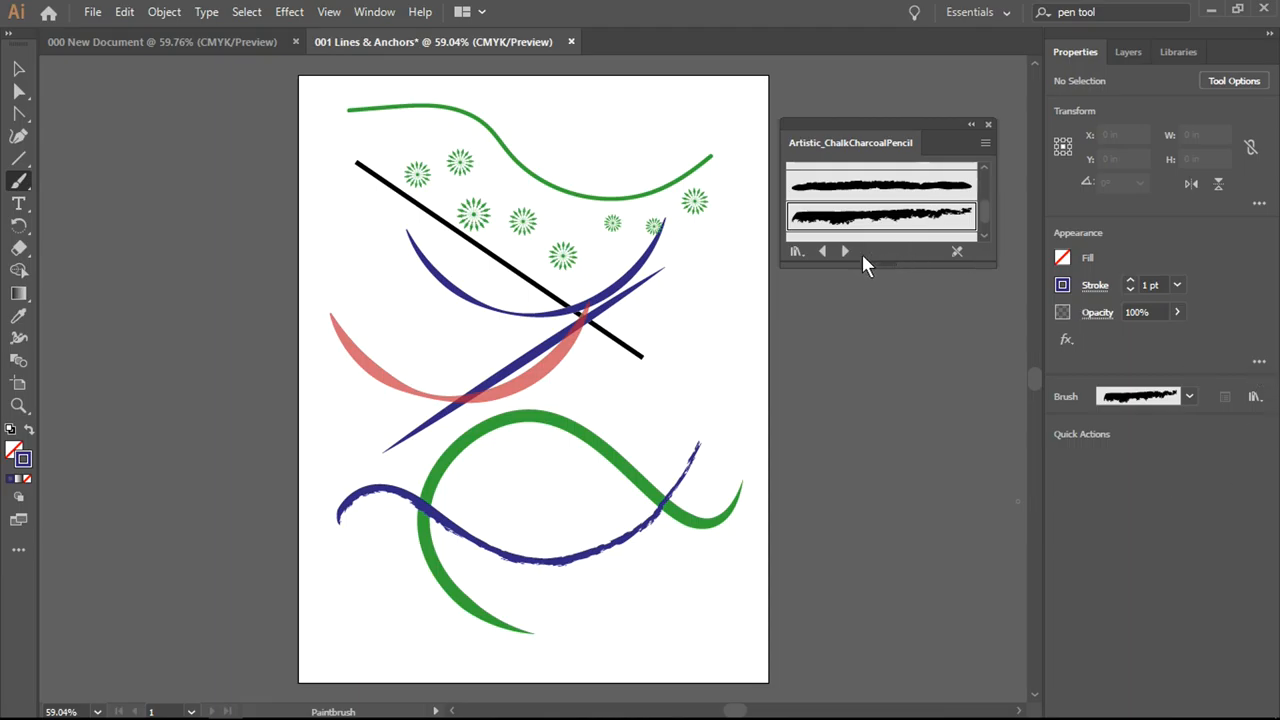
mouse_move(844, 252)
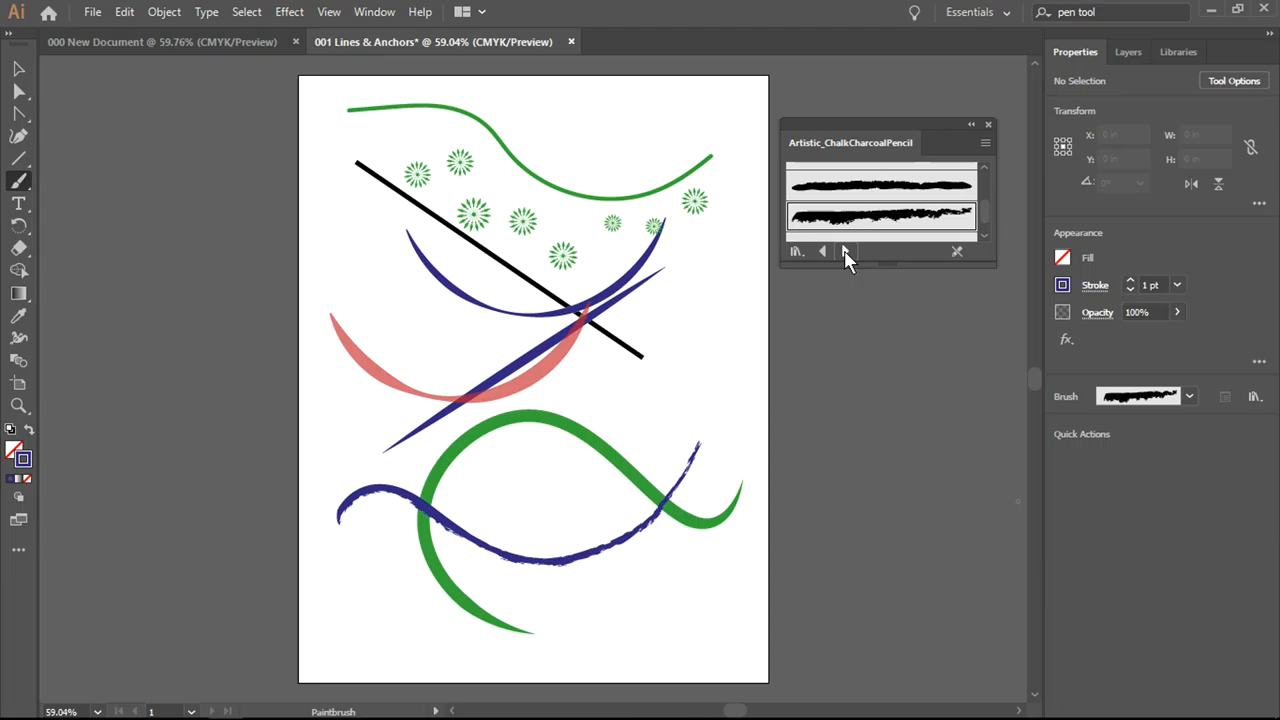
Step through the library arrows to Artistic_Paintbrush and make a paintbrush stroke current
click(822, 252)
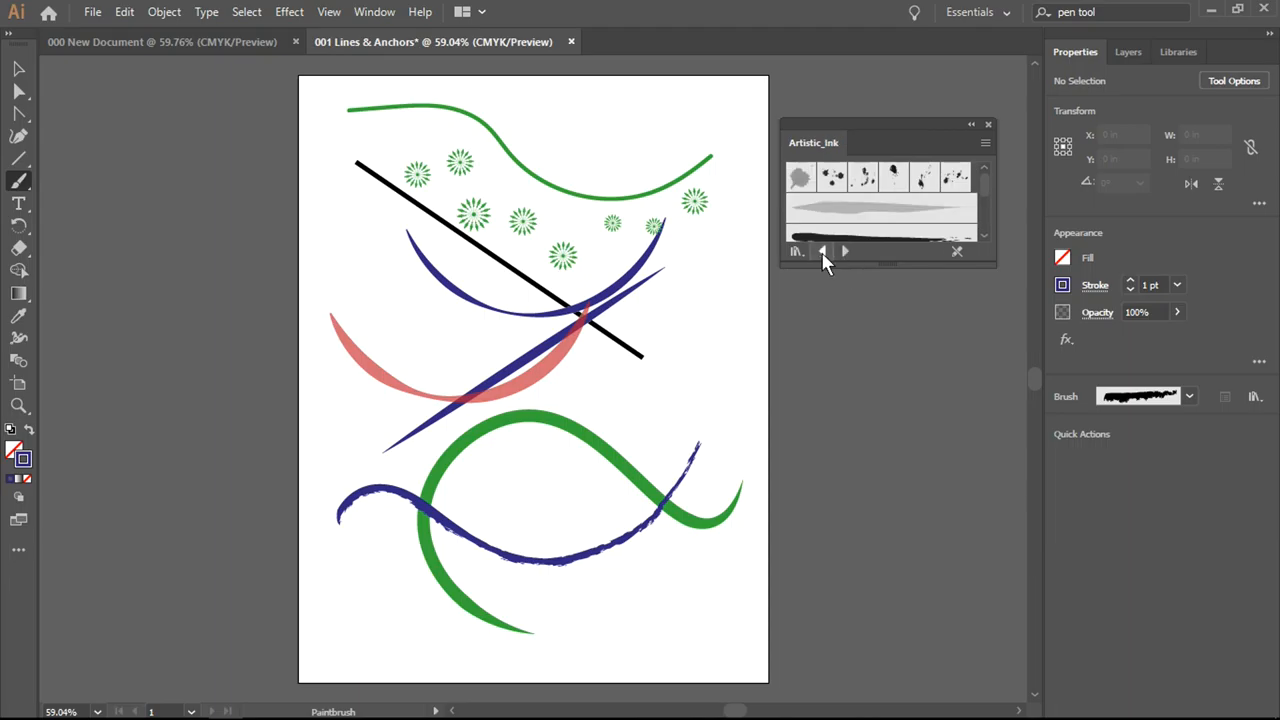
click(844, 252)
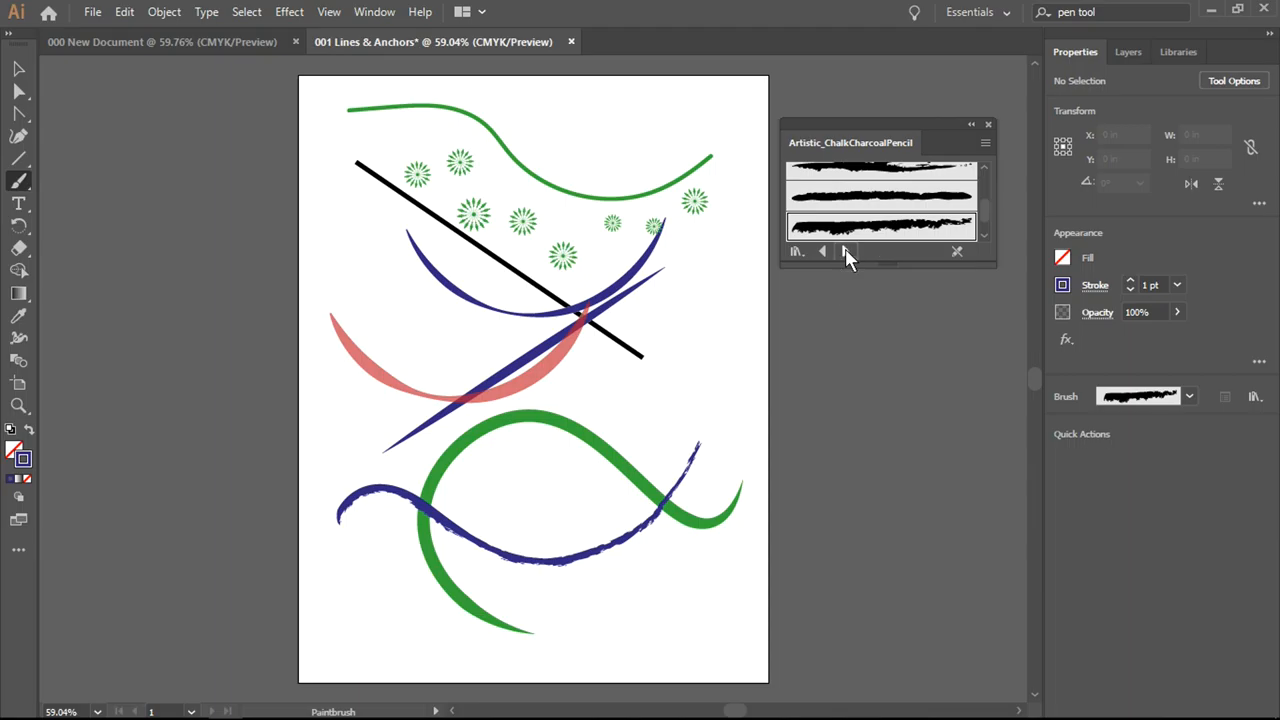
click(846, 252)
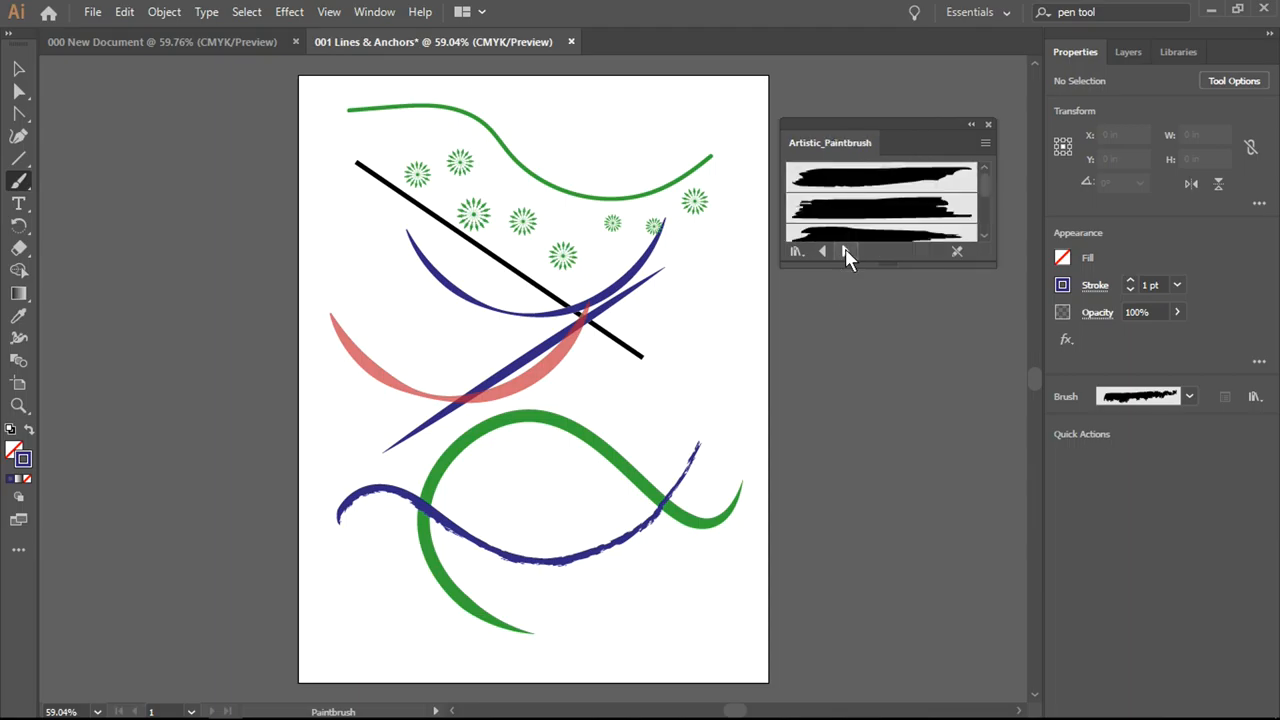
click(880, 210)
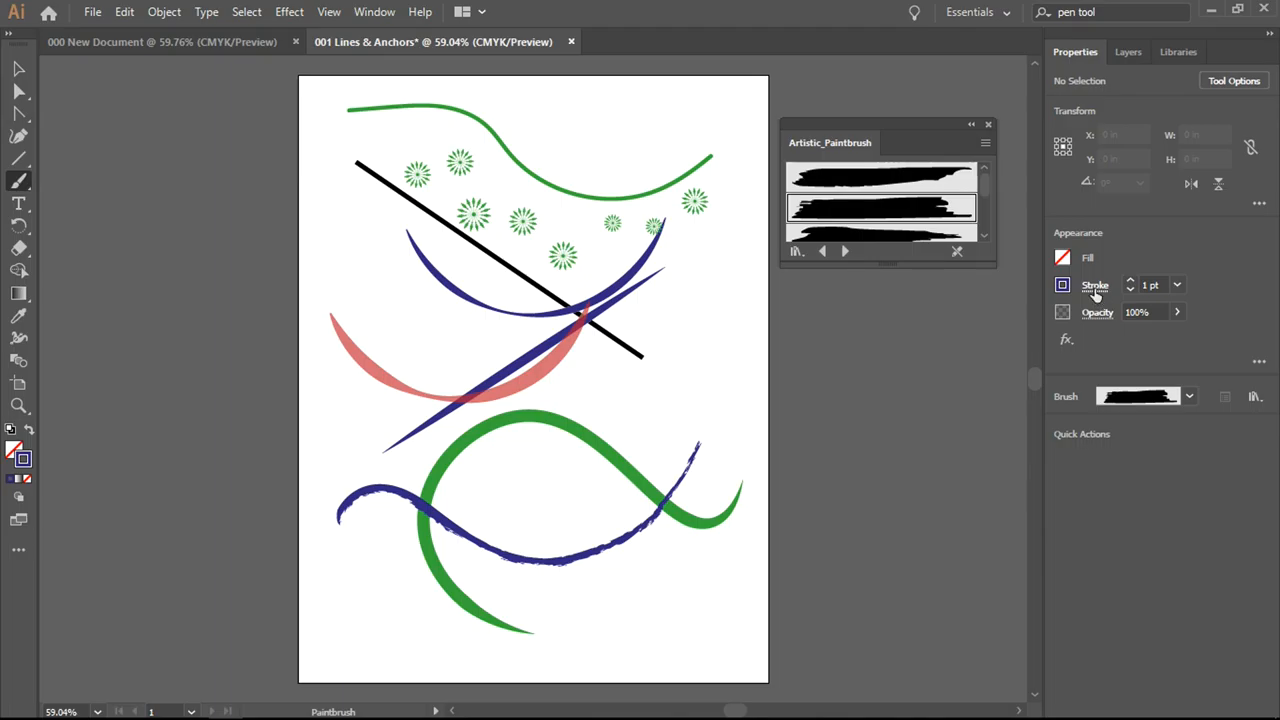
Bring up the stroke settings to set a red colour for the paintbrush loop
click(1062, 284)
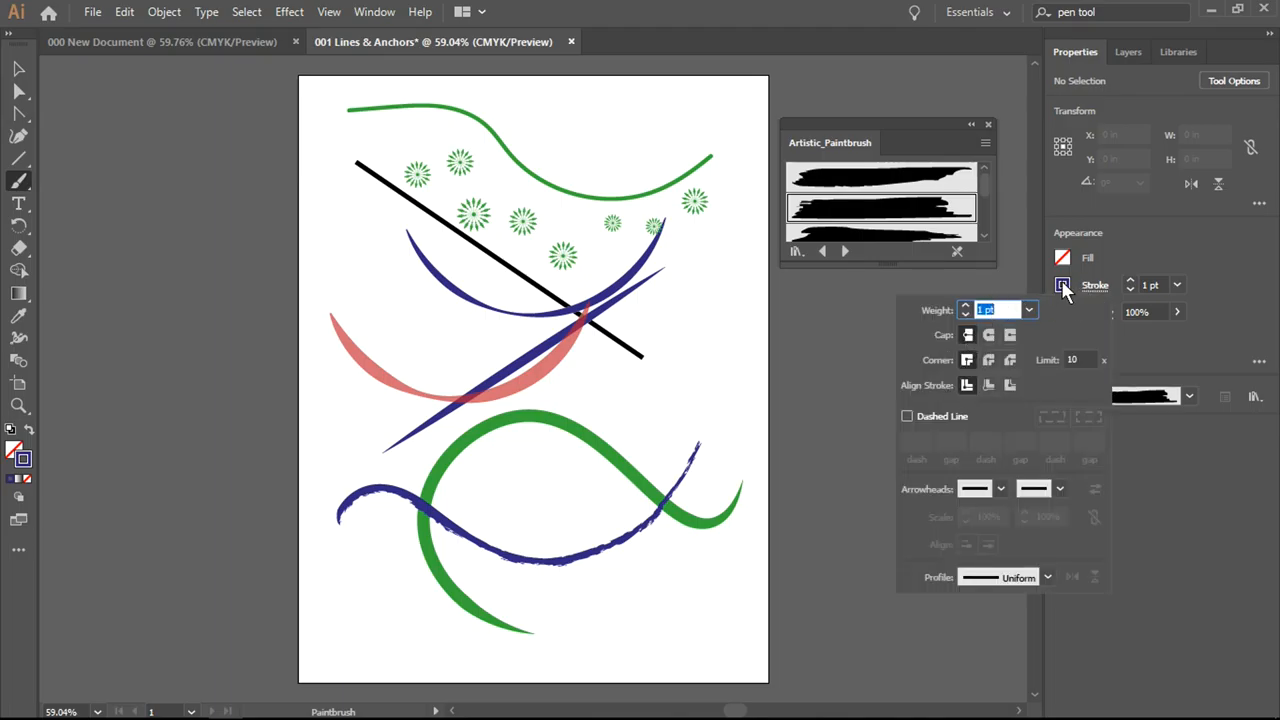
click(1062, 284)
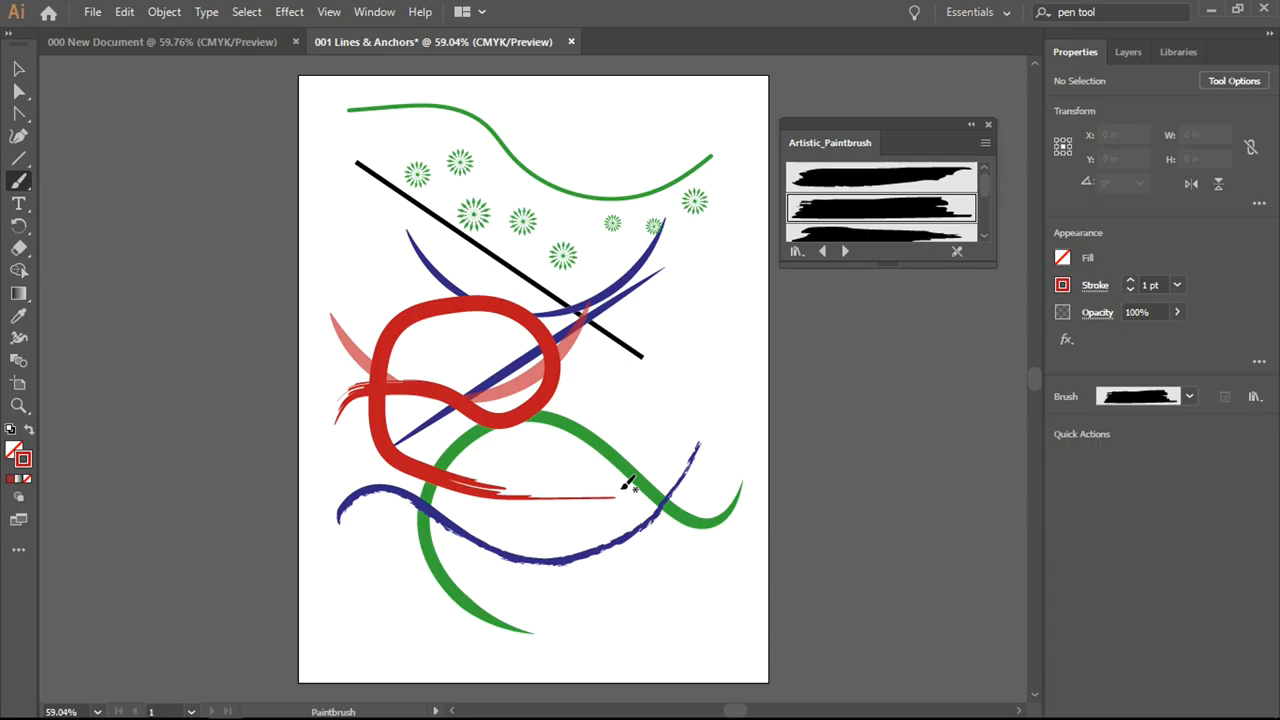
mouse_move(616, 482)
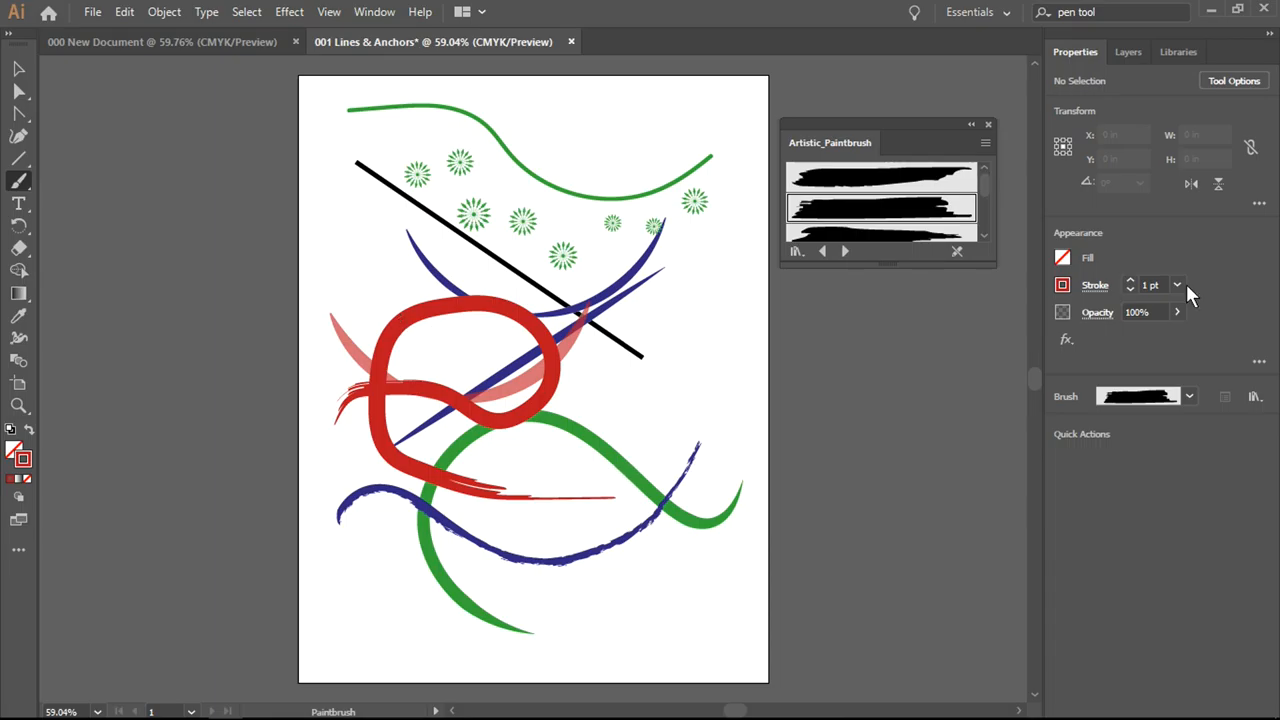
mouse_move(1060, 472)
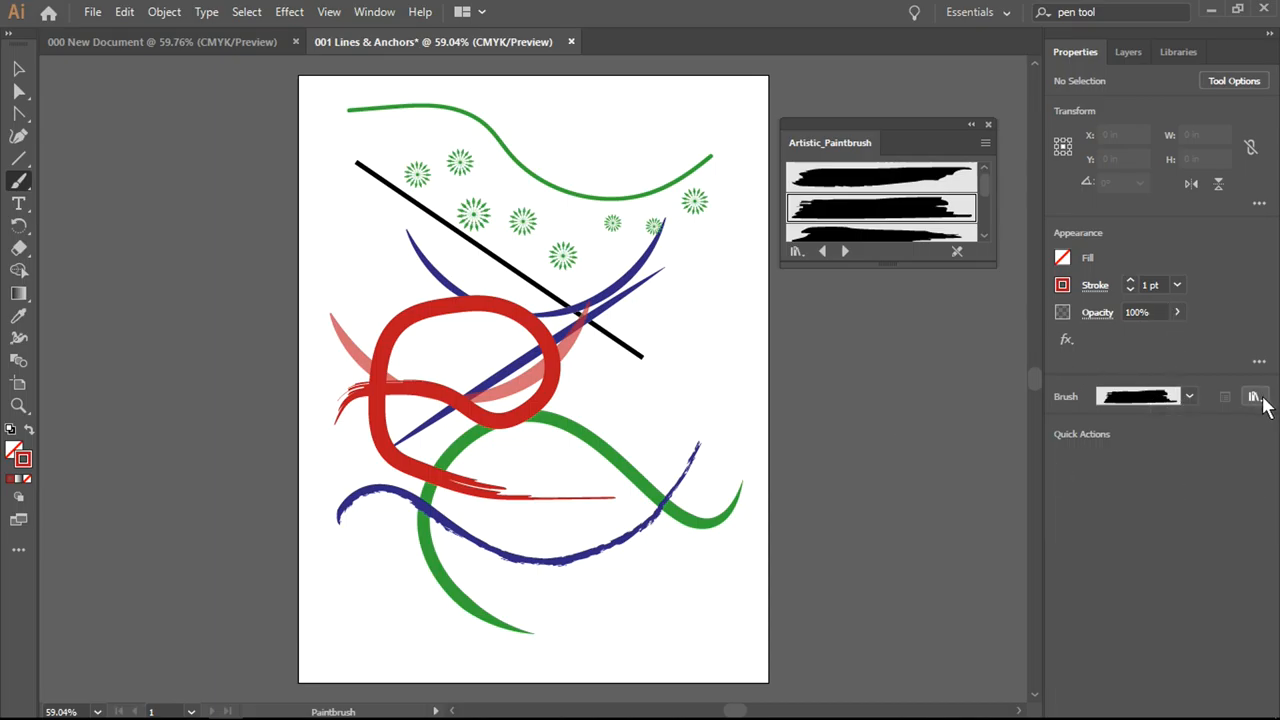
Load Wacom 6D Brushes > 6d Art Pen Brushes from the brush libraries
click(1256, 396)
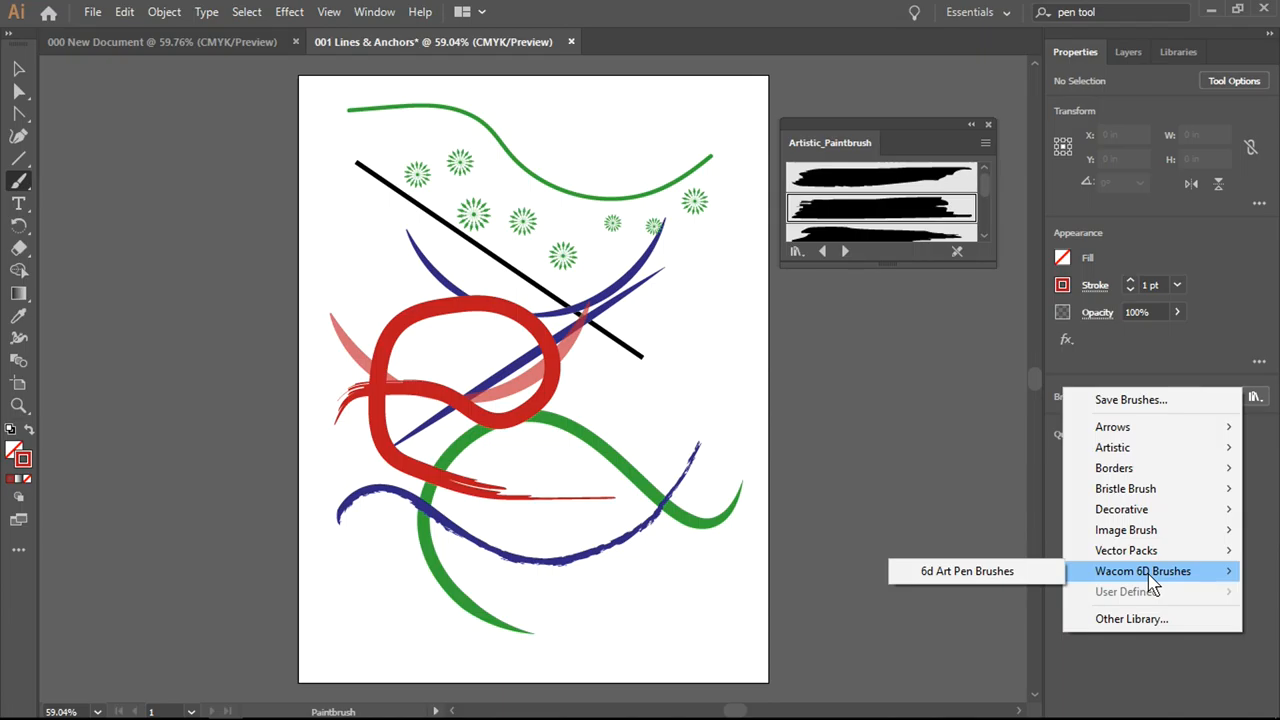
mouse_move(966, 572)
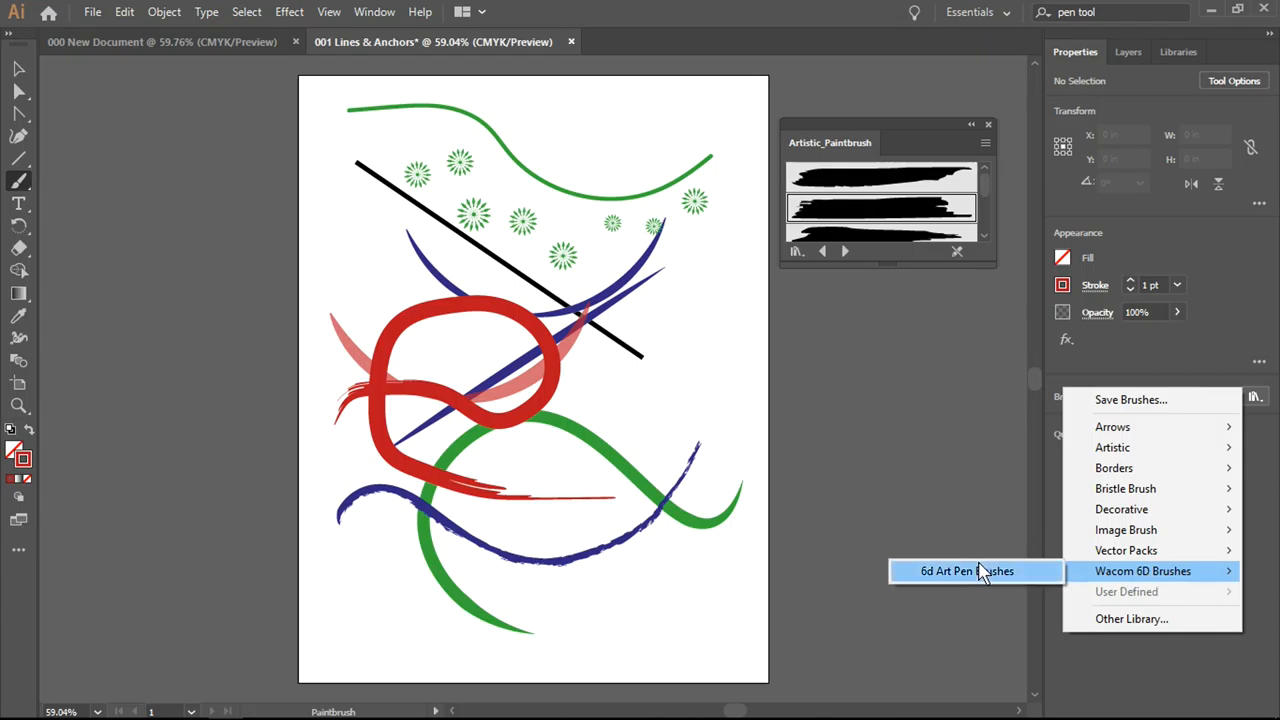
click(968, 572)
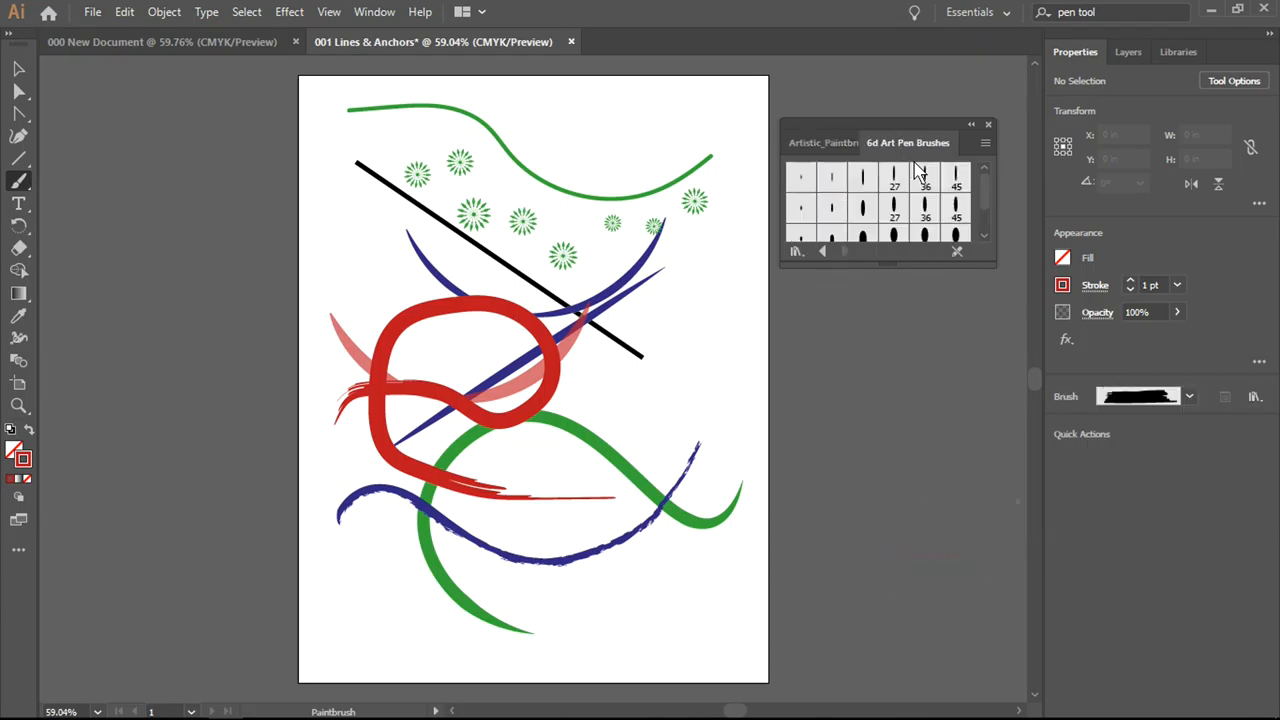